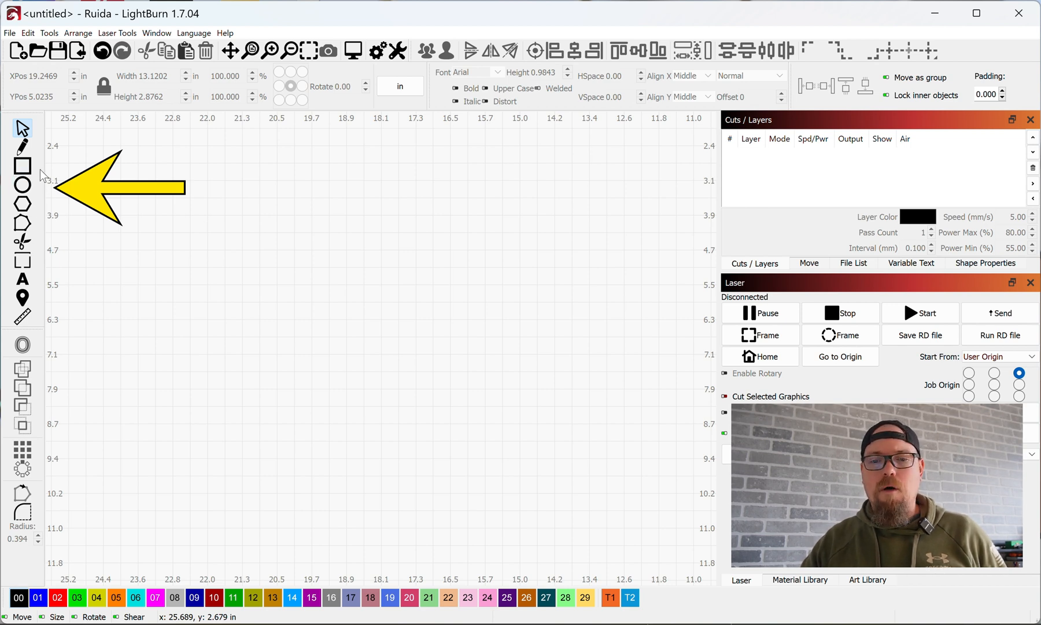
{"action": "mouse_move", "coordinate": [43, 213]}
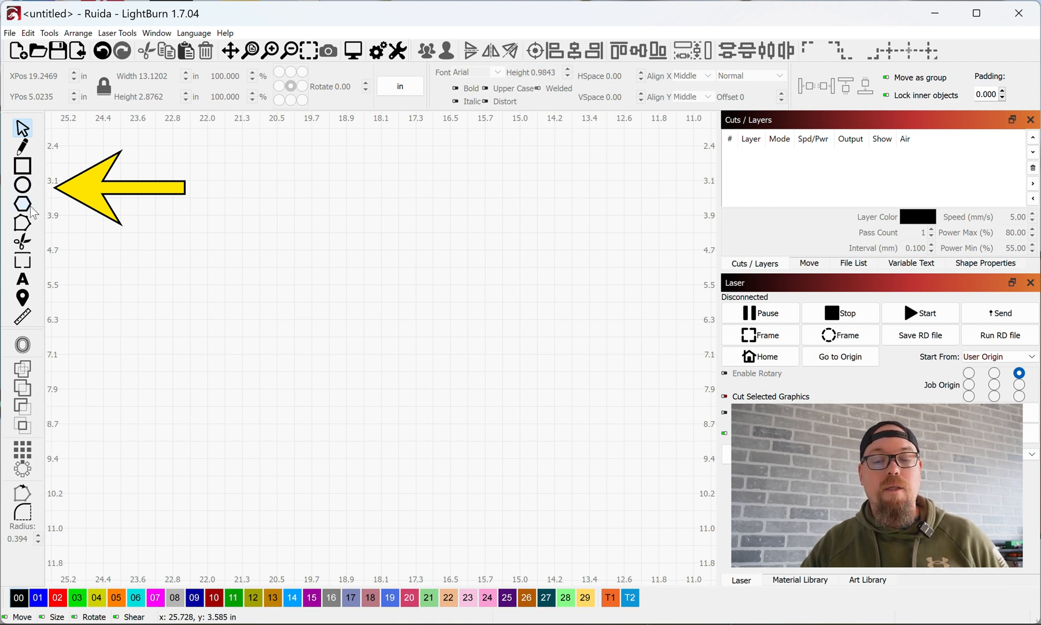
Switch to the Rectangle drawing tool
{"action": "key", "text": "Ctrl+R"}
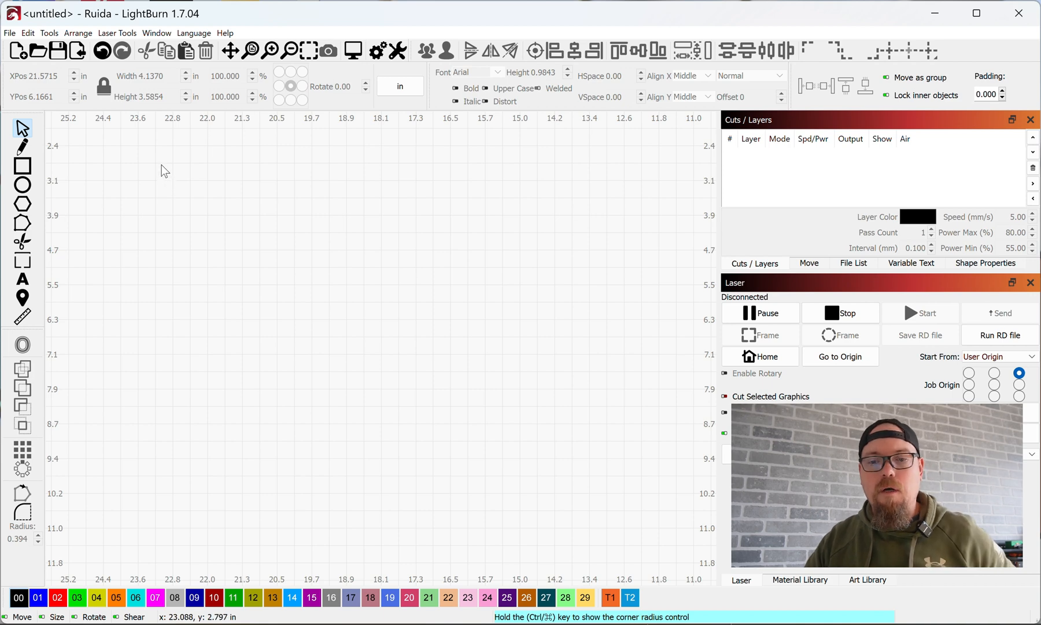
{"action": "mouse_move", "coordinate": [96, 187]}
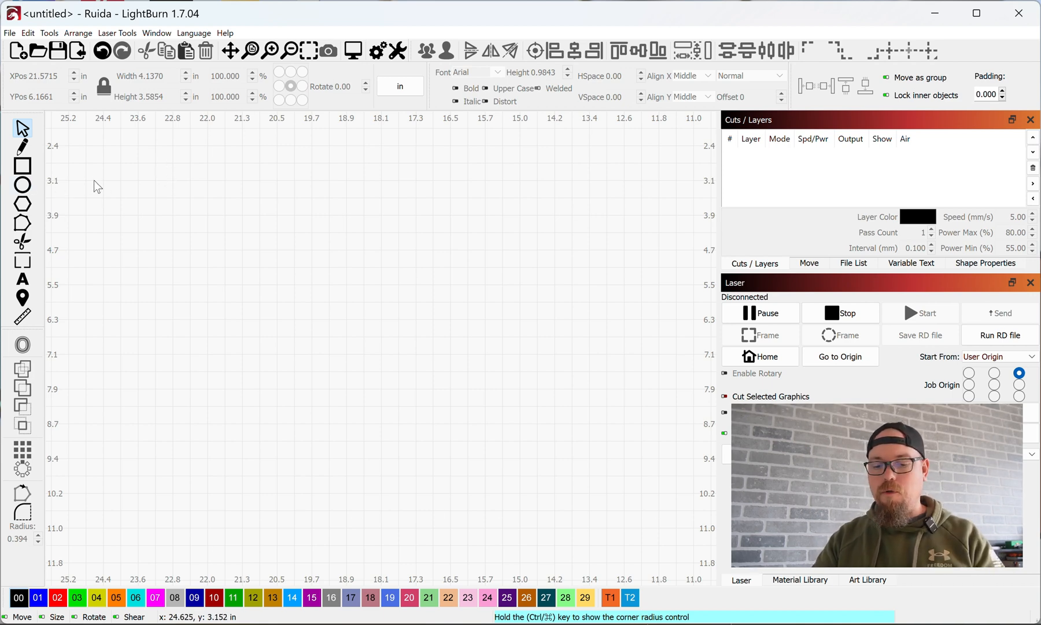
{"action": "left_click", "coordinate": [20, 166]}
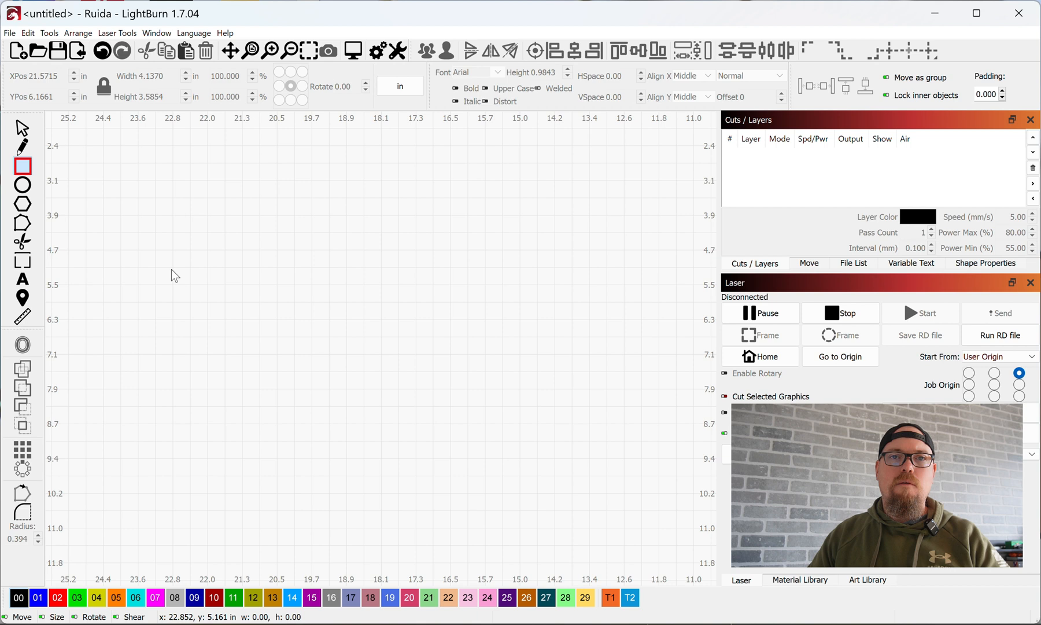
{"action": "mouse_move", "coordinate": [156, 188]}
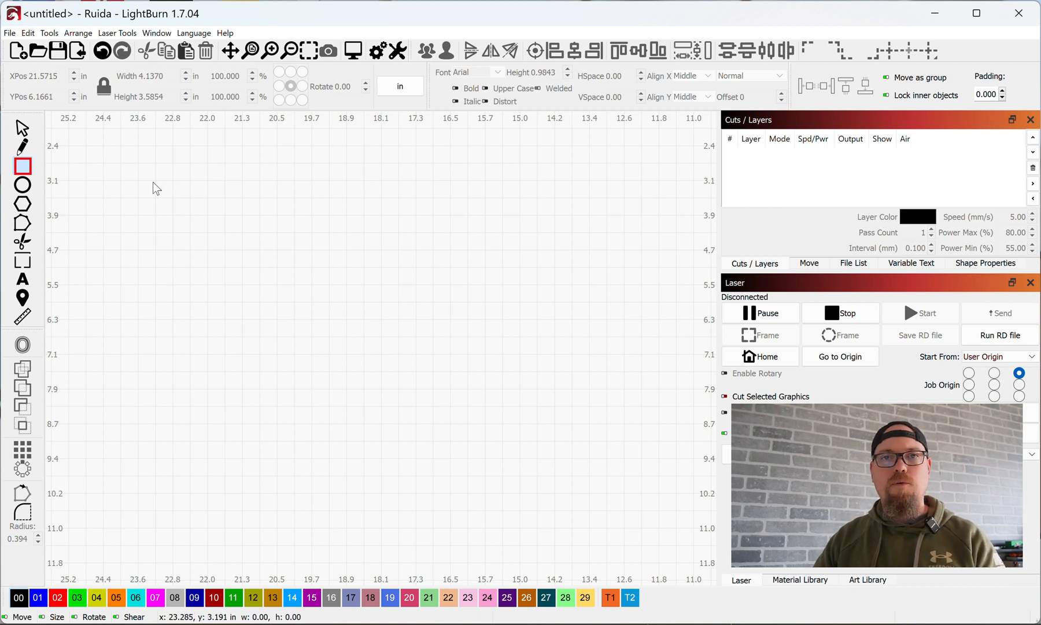
Drag out a trial rectangle on the canvas, settling at about 5.1 by 3.3 inches
{"action": "left_click_drag", "start_coordinate": [152, 187], "coordinate": [172, 229]}
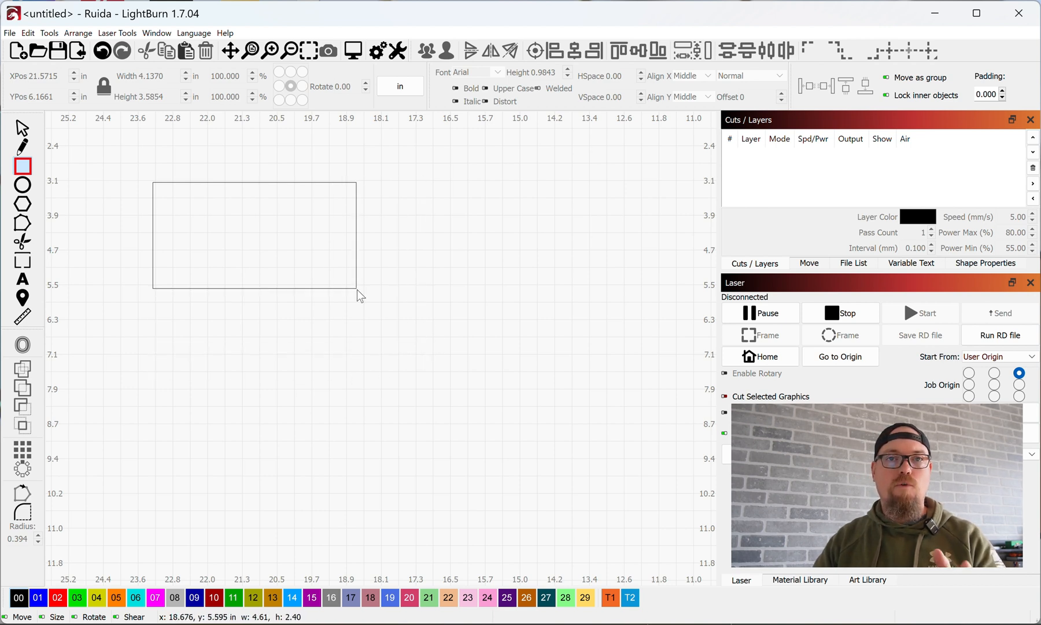
{"action": "left_click_drag", "start_coordinate": [358, 288], "coordinate": [276, 260]}
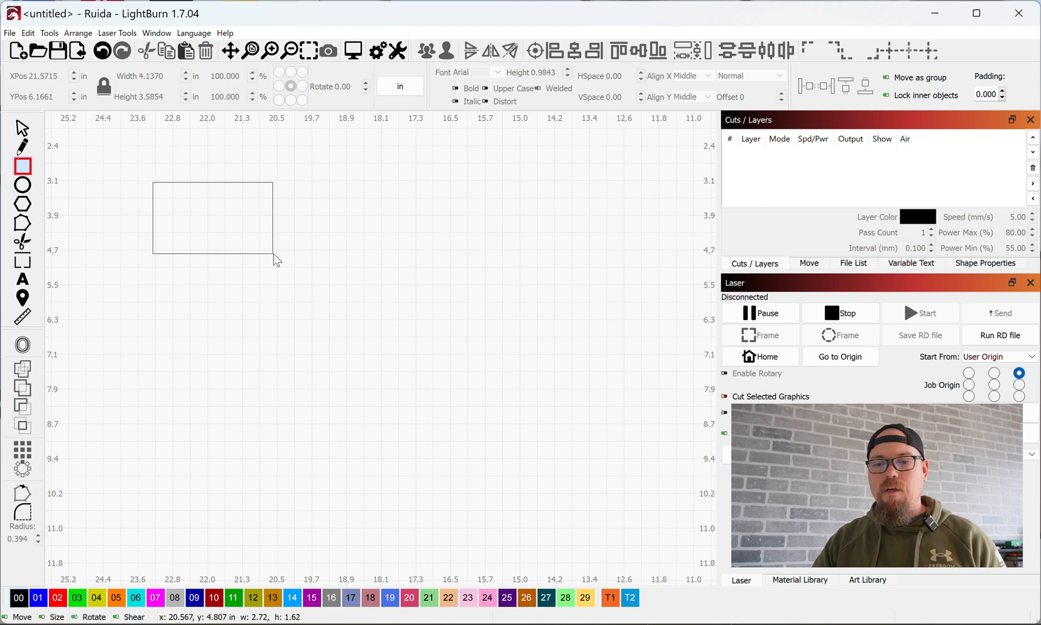
{"action": "left_click_drag", "start_coordinate": [272, 259], "coordinate": [294, 306]}
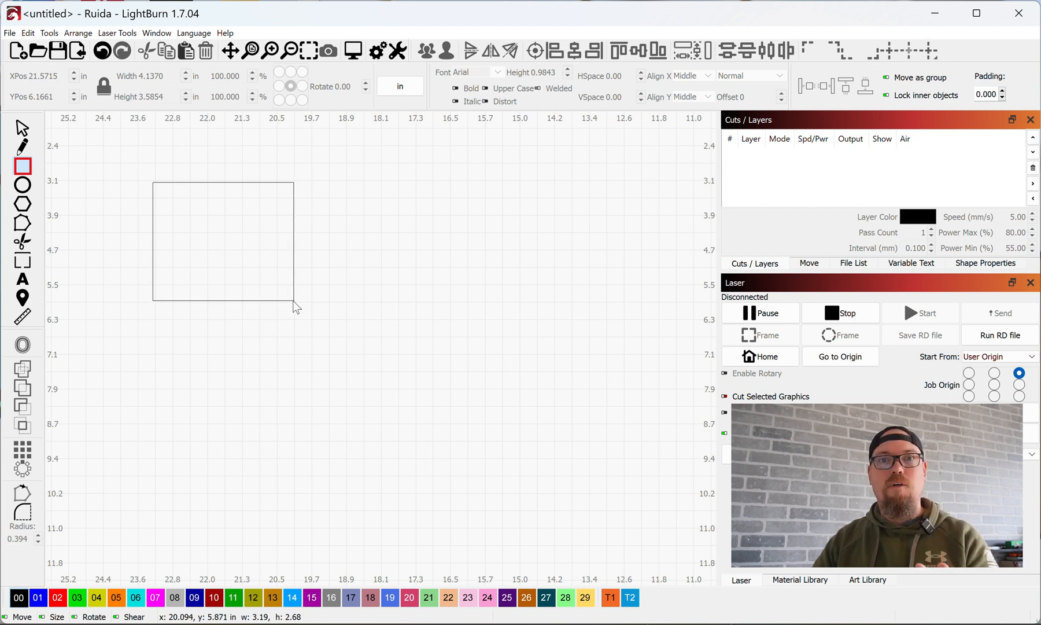
{"action": "left_click_drag", "start_coordinate": [295, 307], "coordinate": [359, 386]}
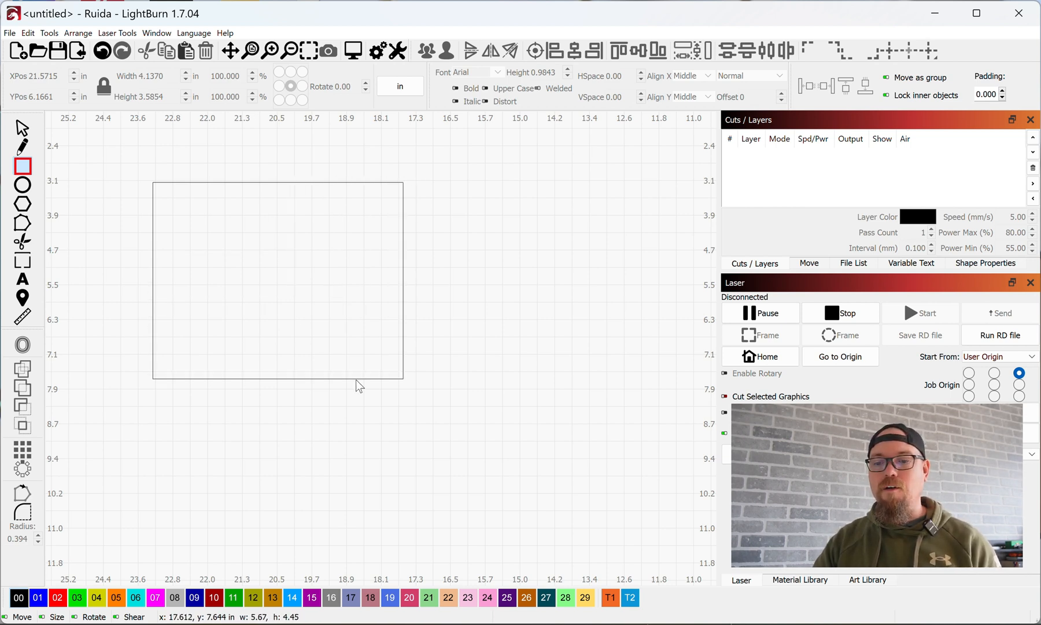
{"action": "left_click_drag", "start_coordinate": [401, 379], "coordinate": [339, 304]}
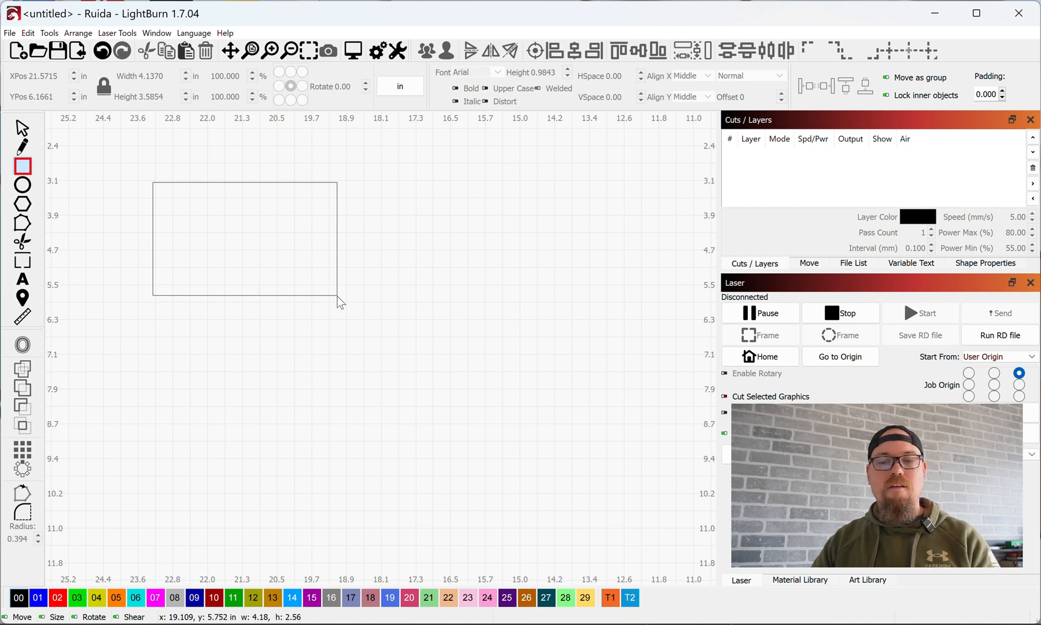
{"action": "left_click_drag", "start_coordinate": [338, 303], "coordinate": [423, 397]}
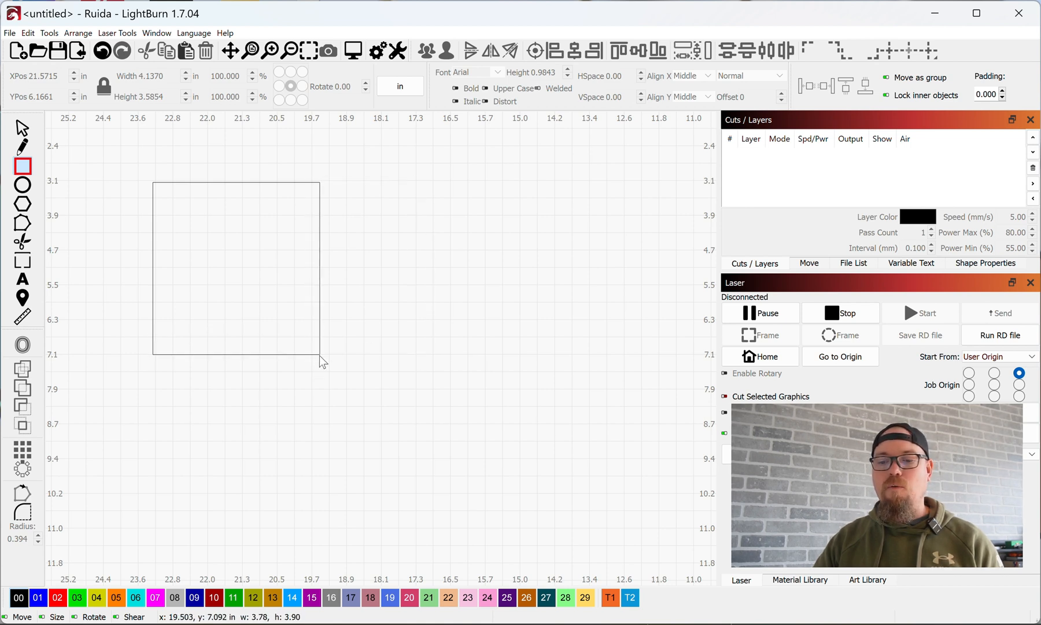
{"action": "left_click_drag", "start_coordinate": [319, 356], "coordinate": [378, 384]}
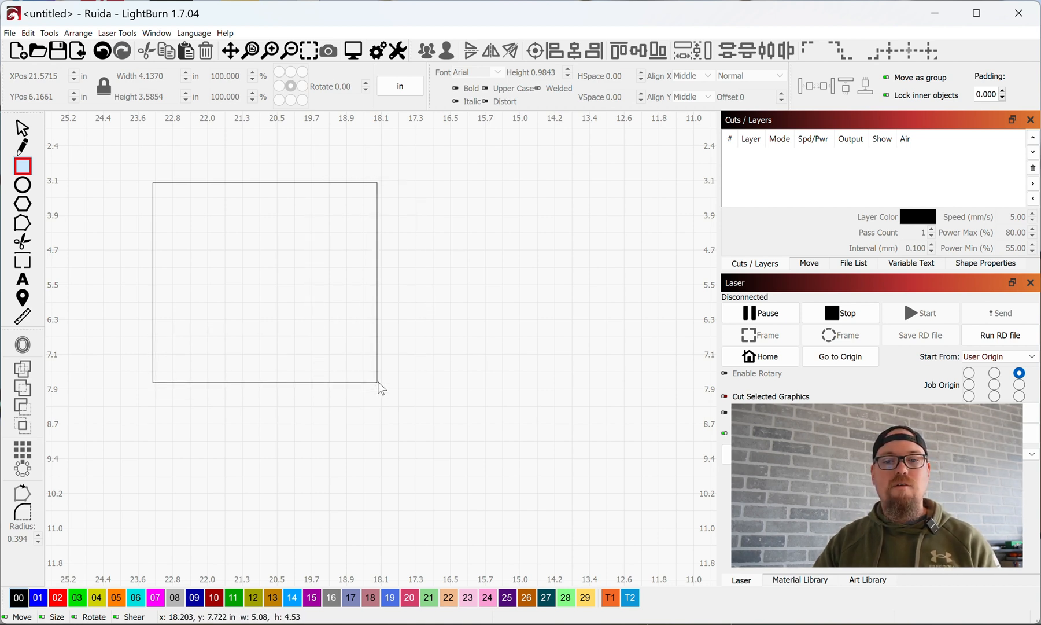
{"action": "left_click_drag", "start_coordinate": [376, 382], "coordinate": [355, 349]}
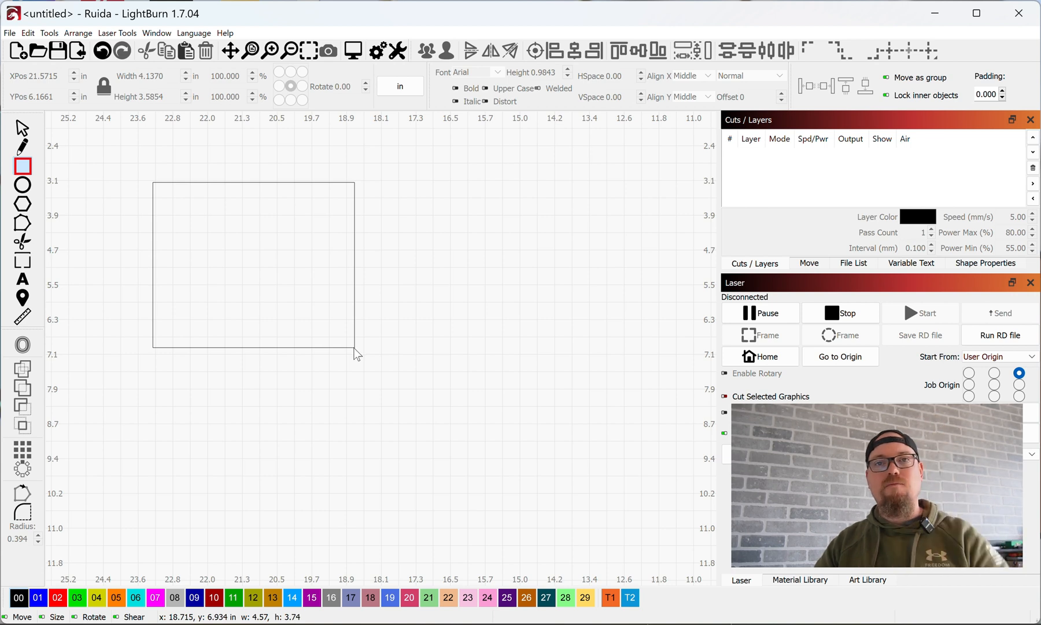
{"action": "left_click_drag", "start_coordinate": [355, 346], "coordinate": [378, 327]}
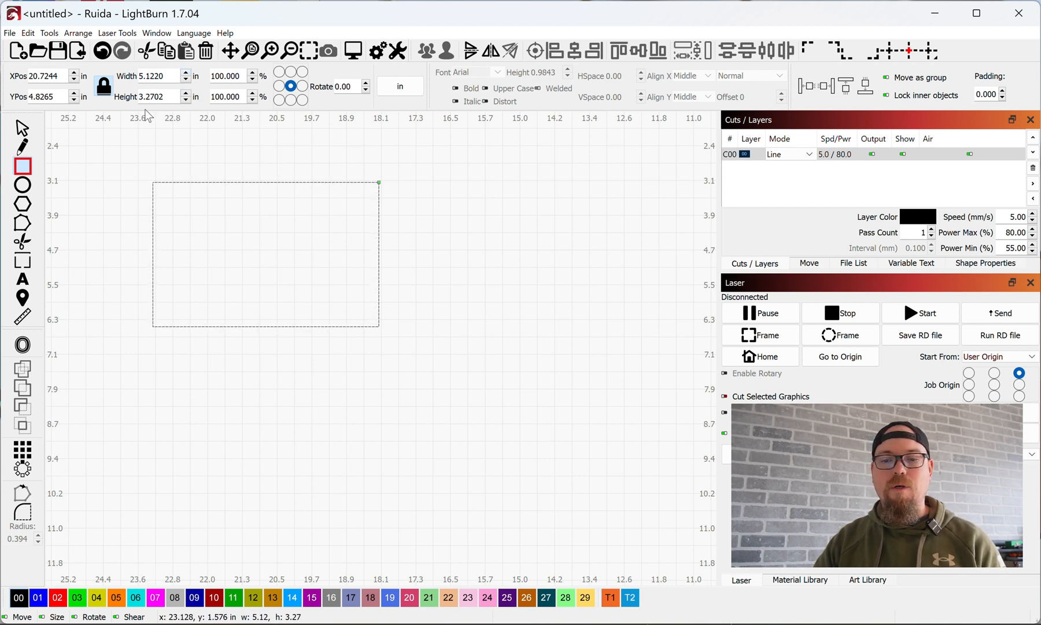
{"action": "mouse_move", "coordinate": [274, 203]}
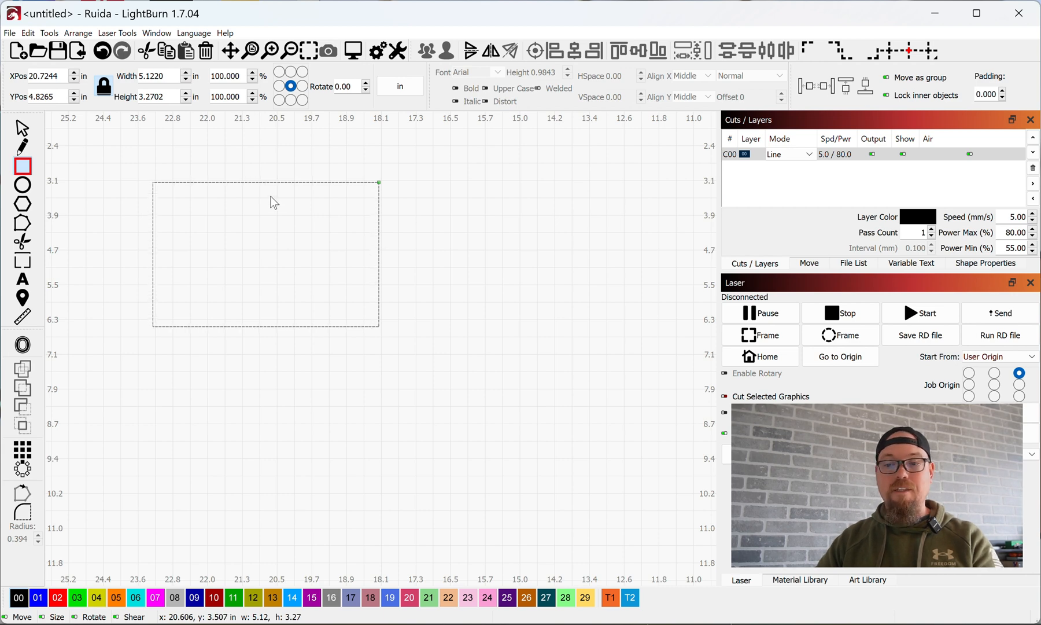
Undo to remove the trial rectangle, leaving the canvas empty
{"action": "key", "text": "Ctrl+z"}
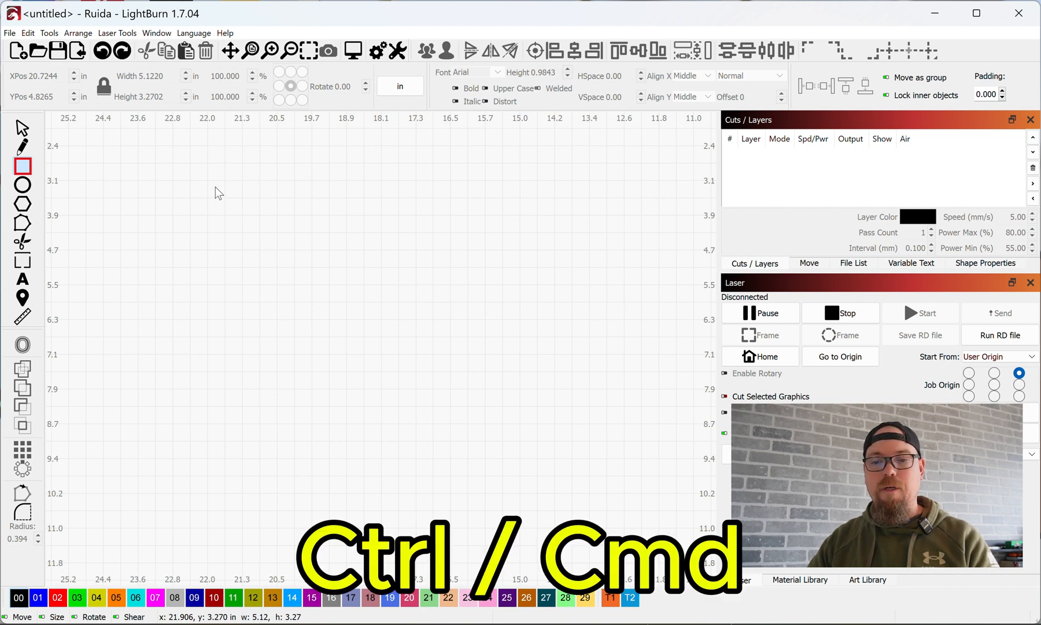
{"action": "left_click_drag", "start_coordinate": [125, 162], "coordinate": [300, 209]}
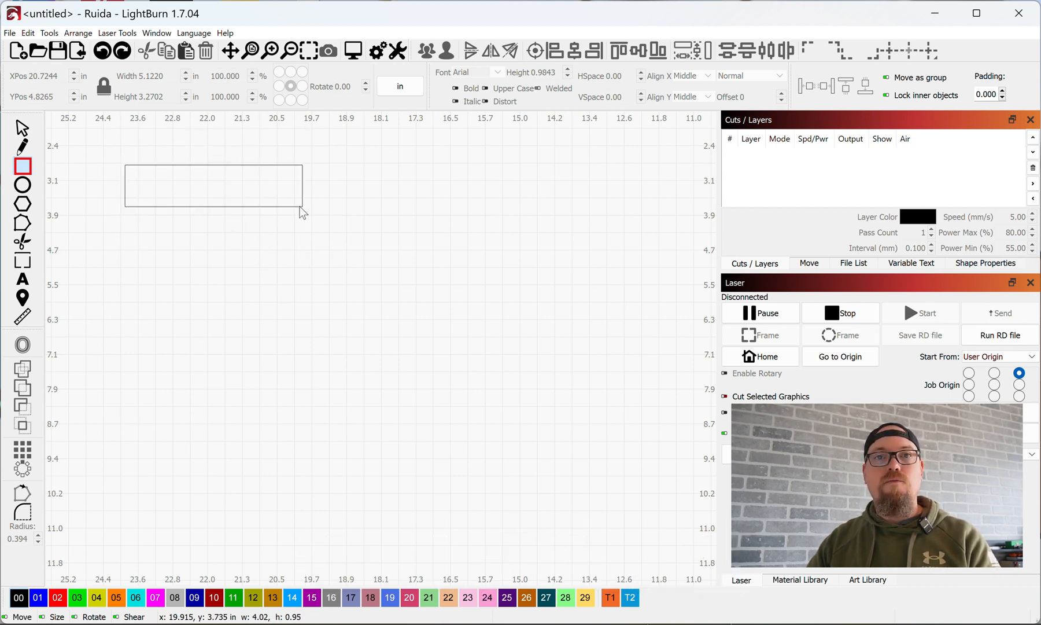
{"action": "left_click_drag", "start_coordinate": [299, 209], "coordinate": [299, 234]}
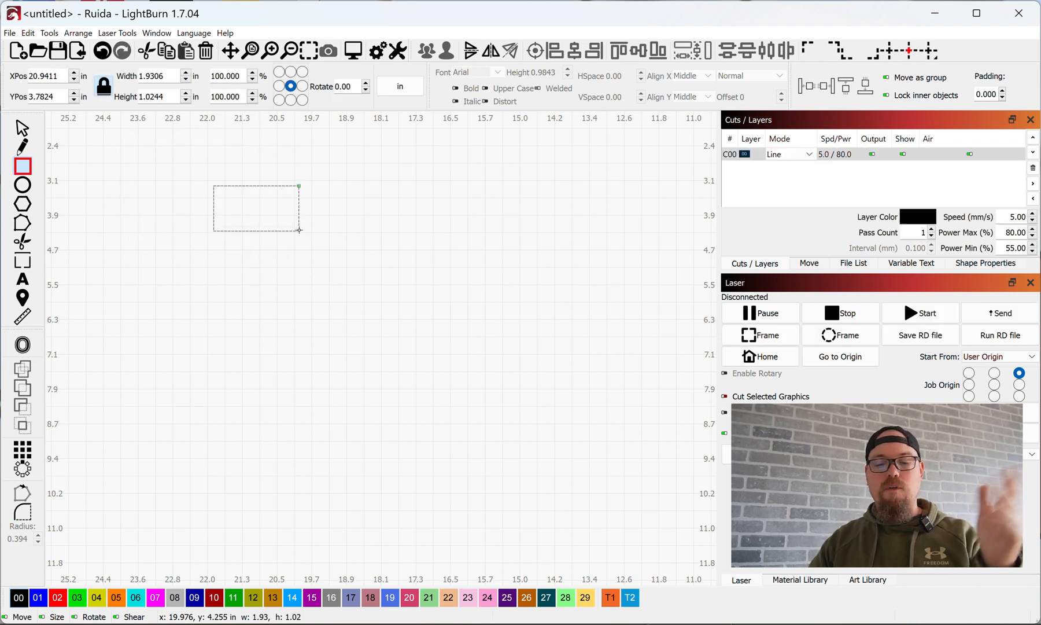
{"action": "key", "text": "Ctrl+Z"}
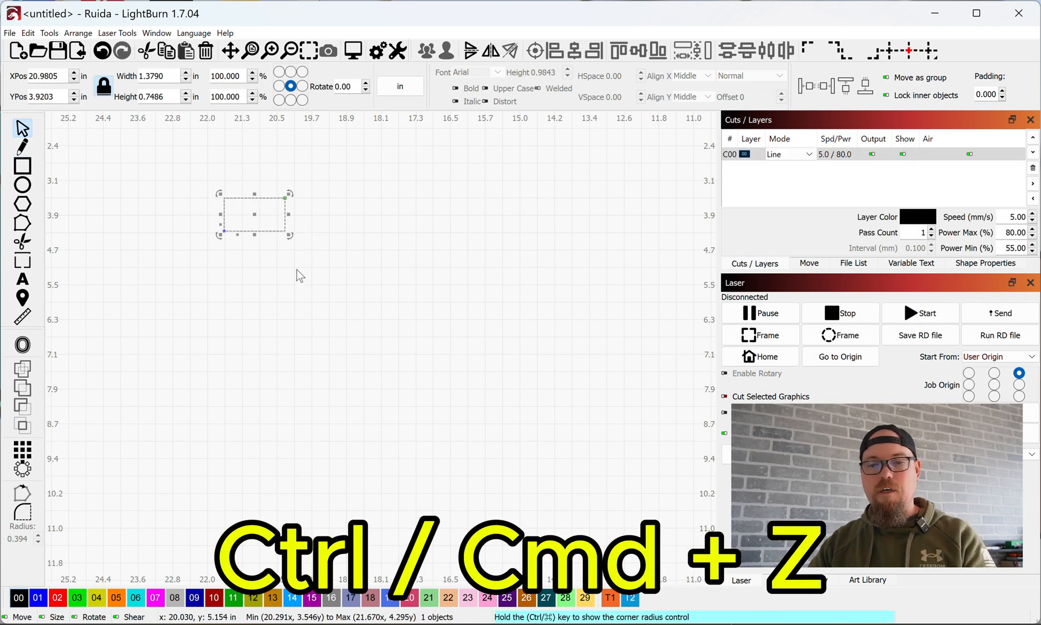
{"action": "key", "text": "Ctrl+z"}
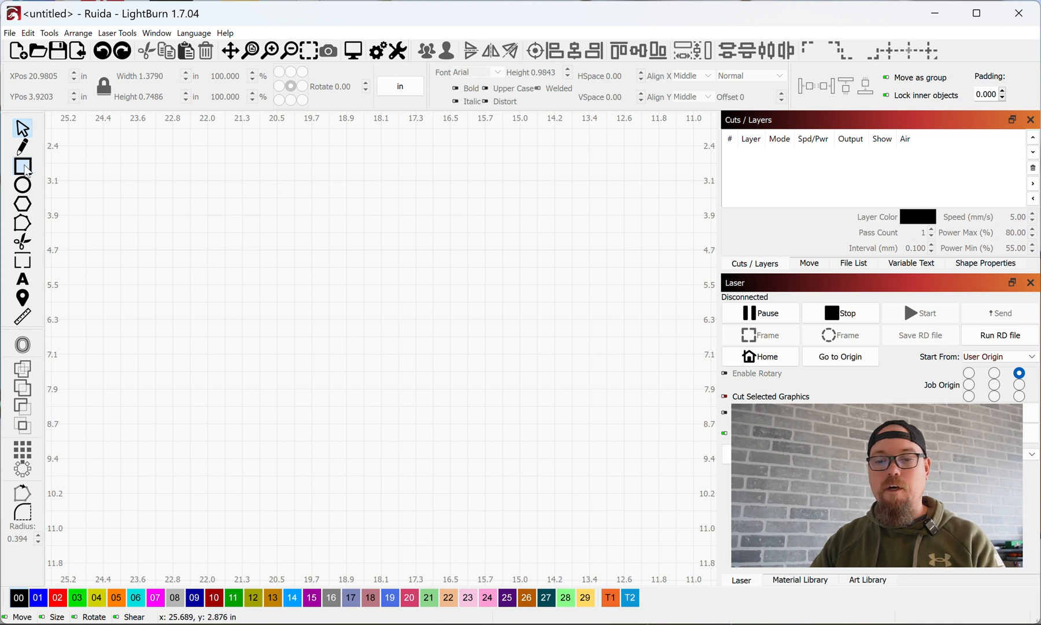
Draw a 4.4-inch circle at the upper left and a 3.94-inch square beside it
{"action": "left_click", "coordinate": [21, 167]}
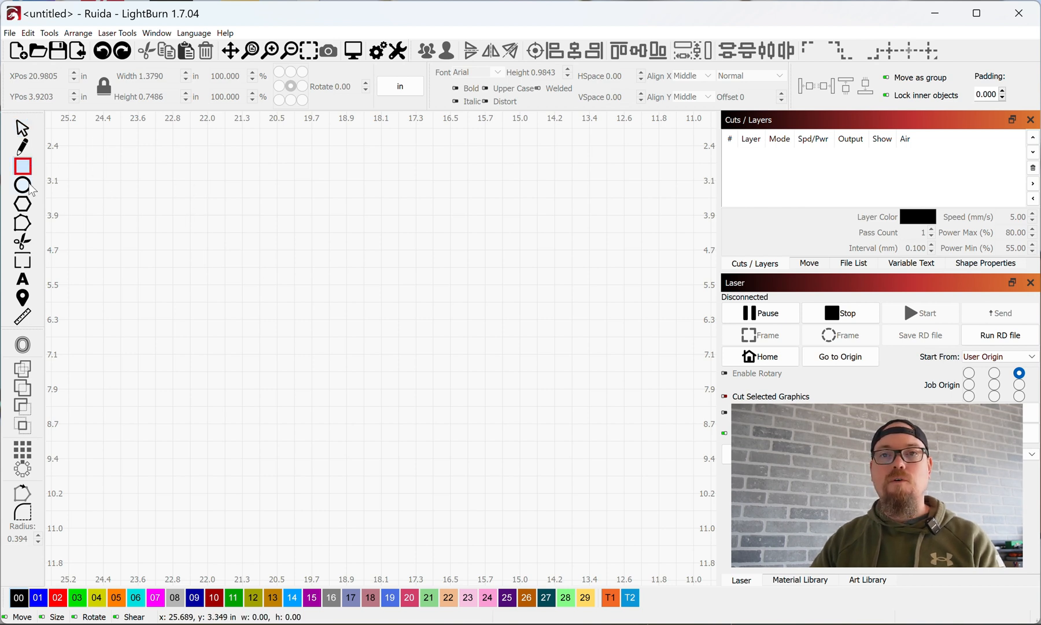
{"action": "left_click", "coordinate": [22, 185]}
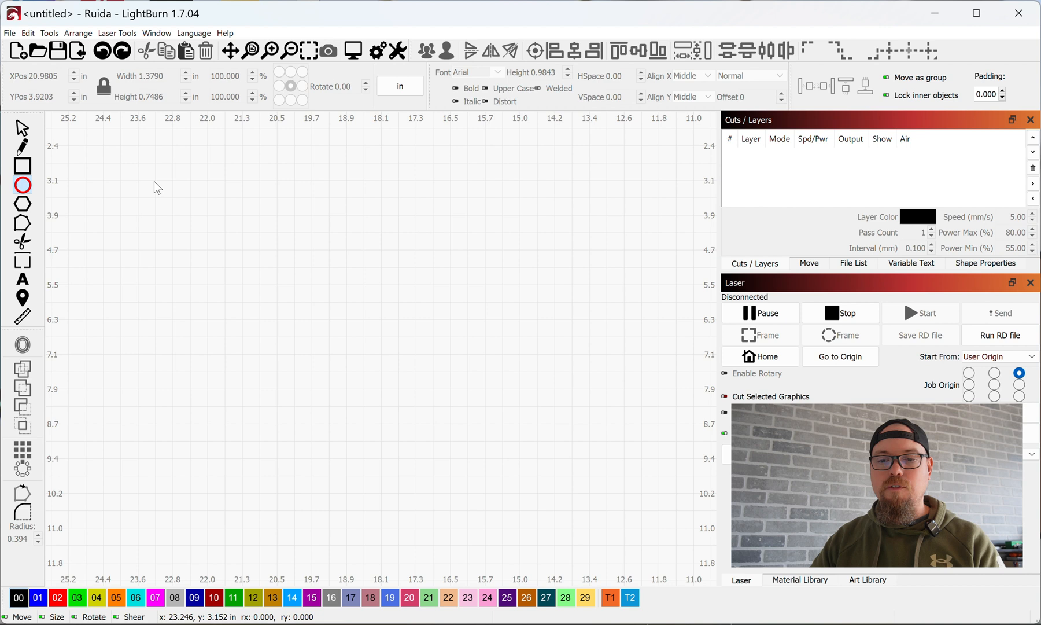
{"action": "left_click_drag", "start_coordinate": [154, 180], "coordinate": [298, 325]}
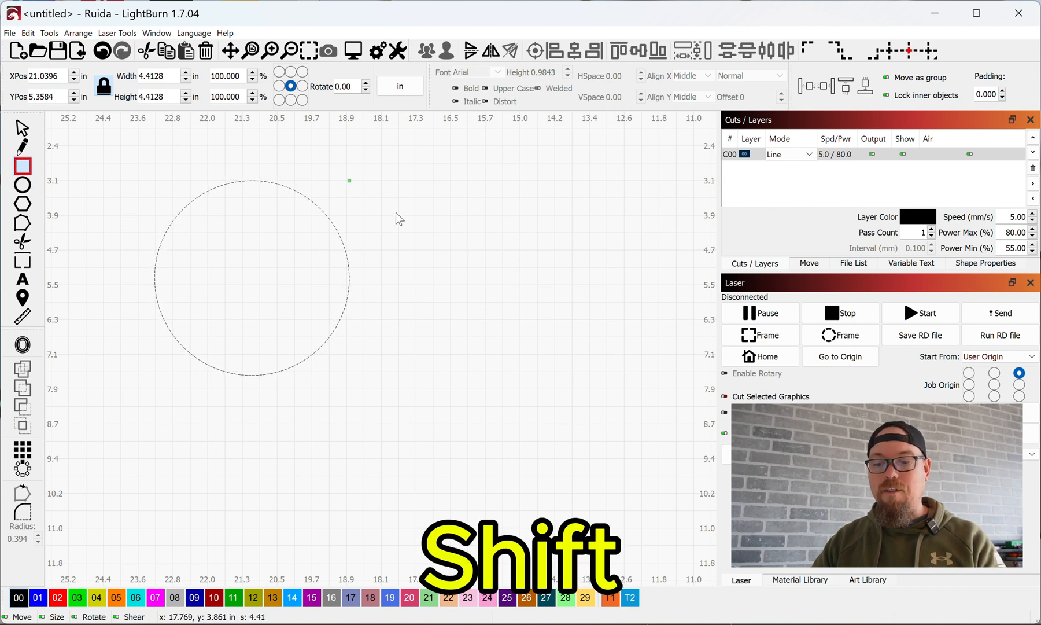
{"action": "left_click_drag", "start_coordinate": [409, 213], "coordinate": [562, 371]}
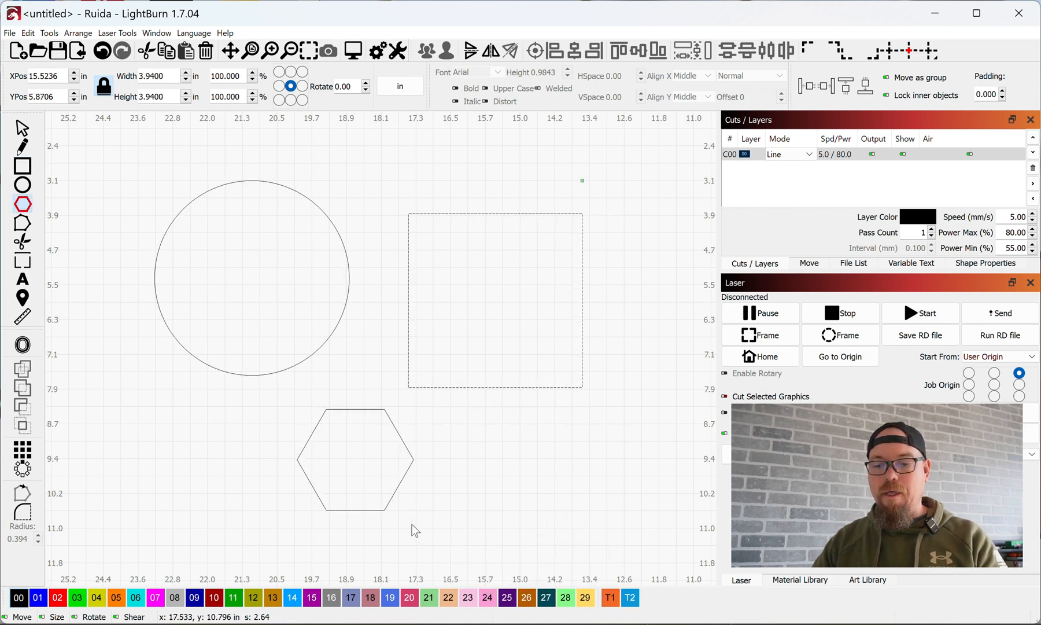
{"action": "mouse_move", "coordinate": [408, 486]}
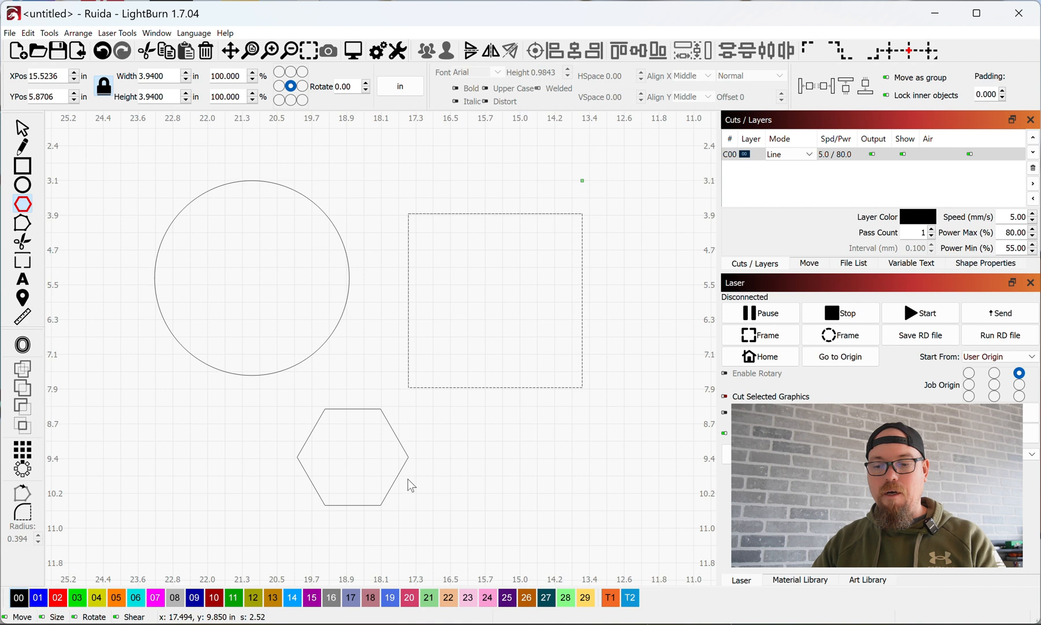
{"action": "key", "text": "shift"}
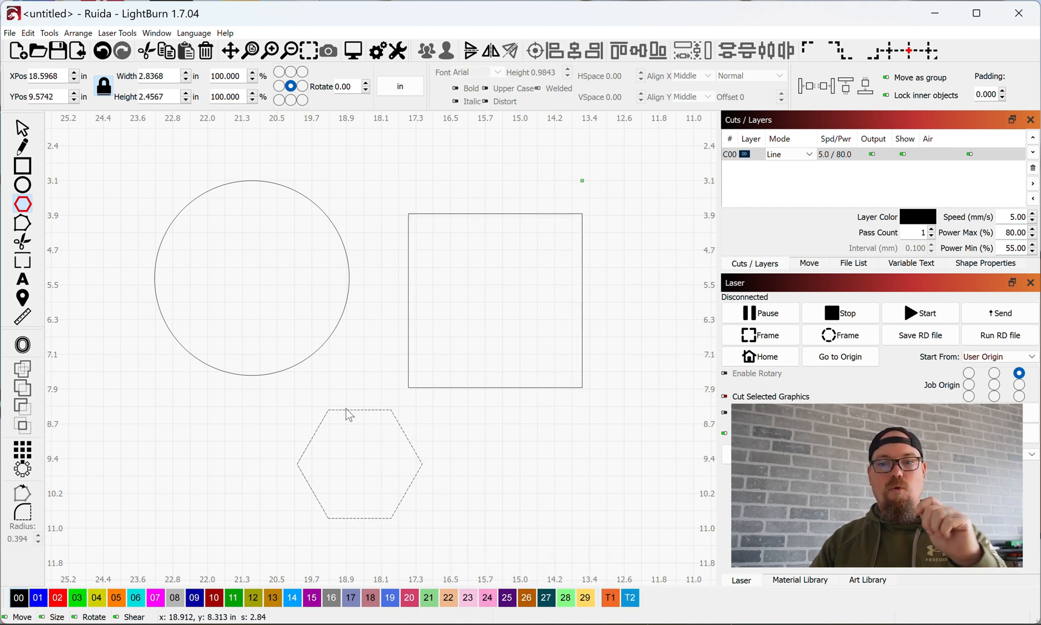
{"action": "mouse_move", "coordinate": [215, 251]}
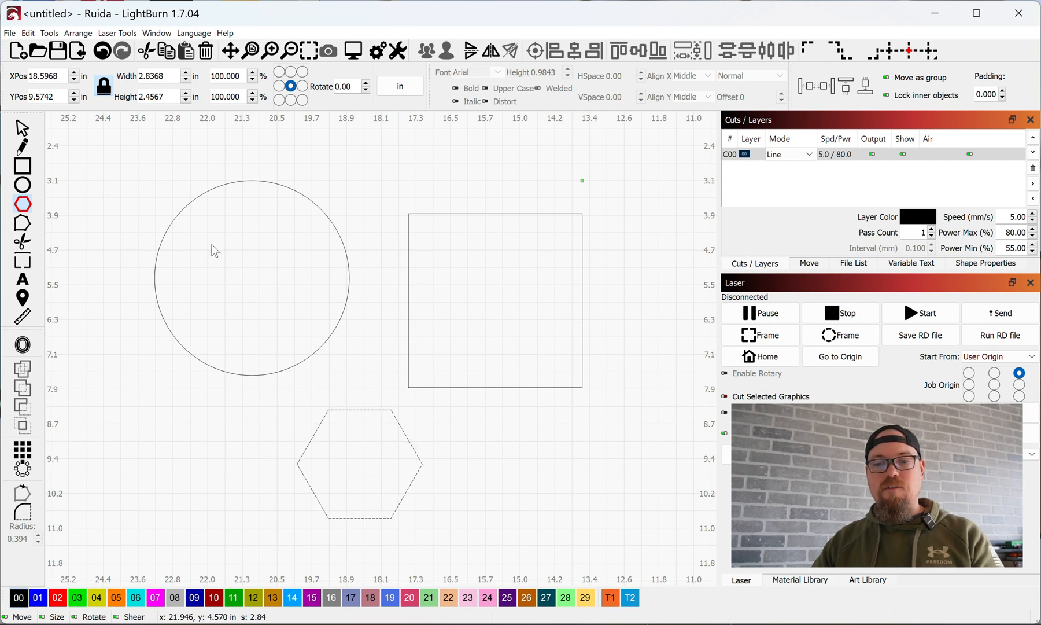
{"action": "mouse_move", "coordinate": [206, 248]}
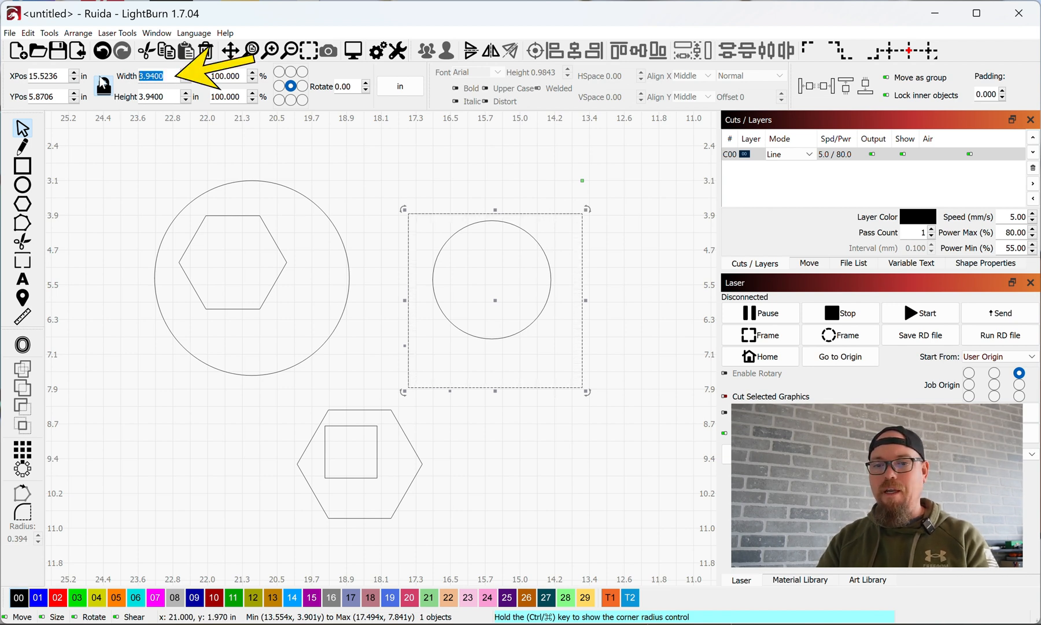
{"action": "mouse_move", "coordinate": [100, 91]}
{"action": "type", "text": "5"}
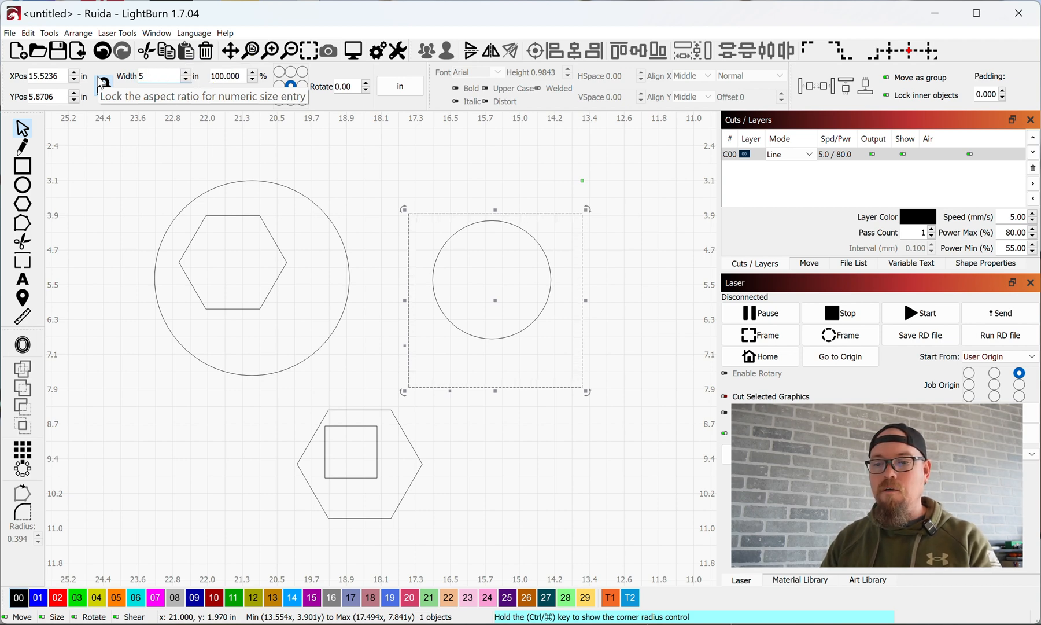
Unlock the aspect ratio and set the square's width to 10 inches, keeping height 5
{"action": "left_click", "coordinate": [104, 85]}
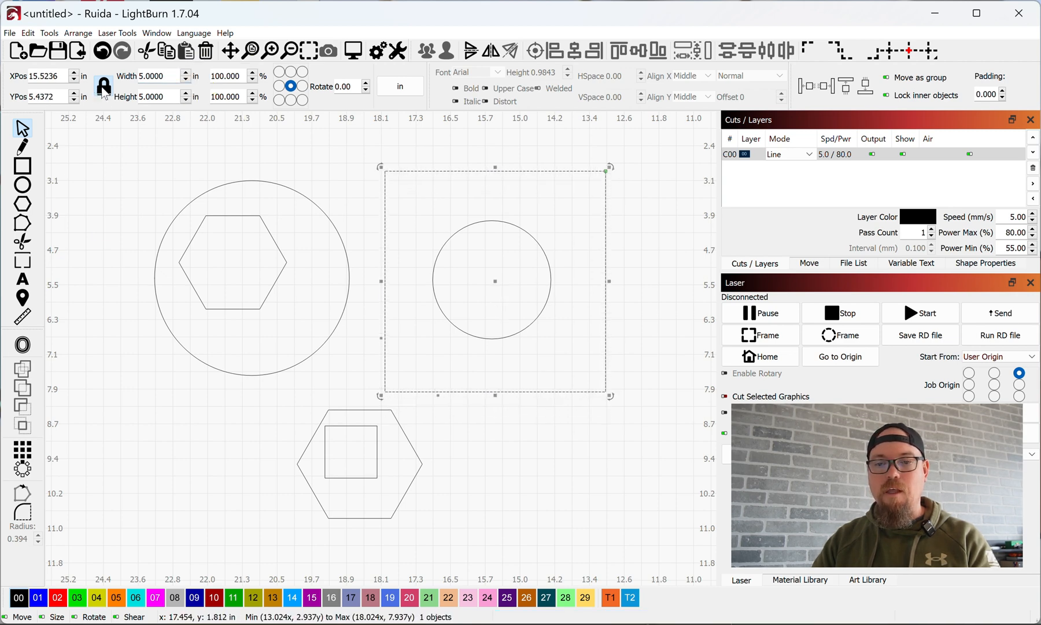
{"action": "left_click", "coordinate": [153, 75]}
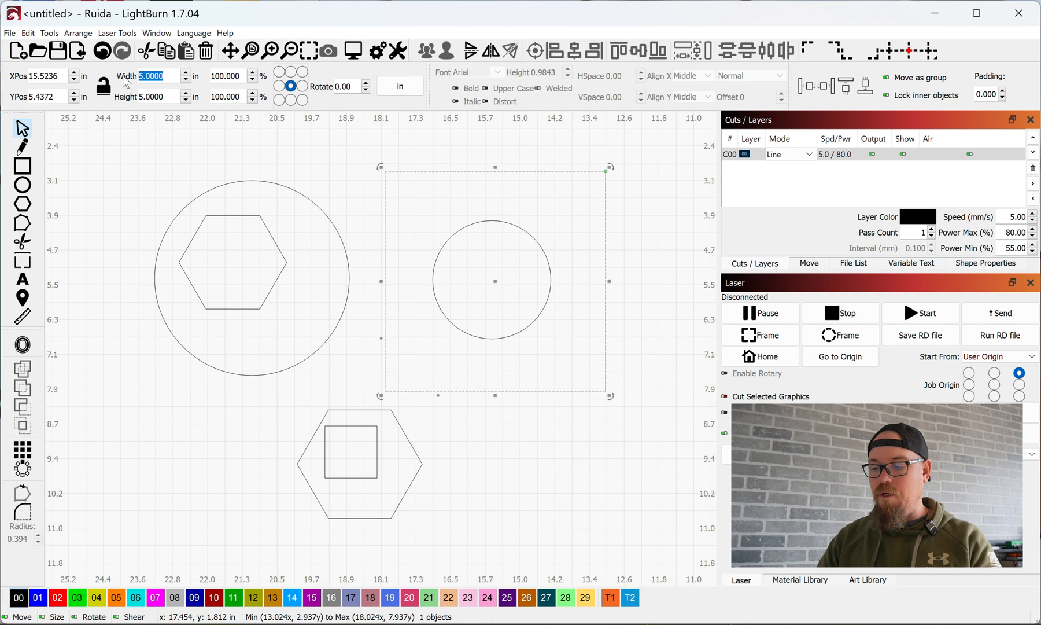
{"action": "type", "text": "10"}
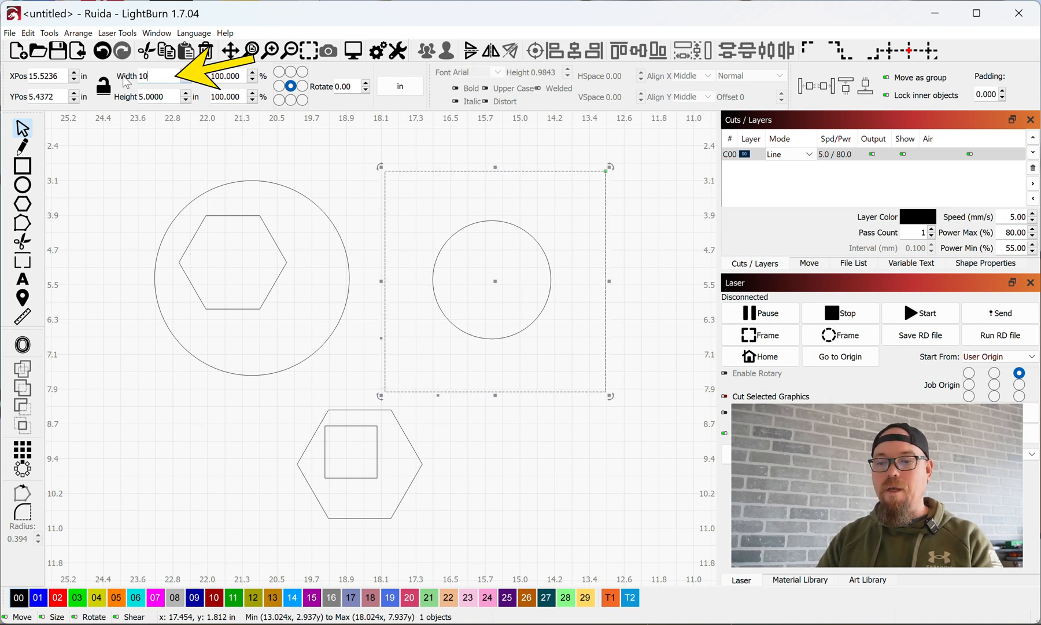
{"action": "type", "text": "10.0000"}
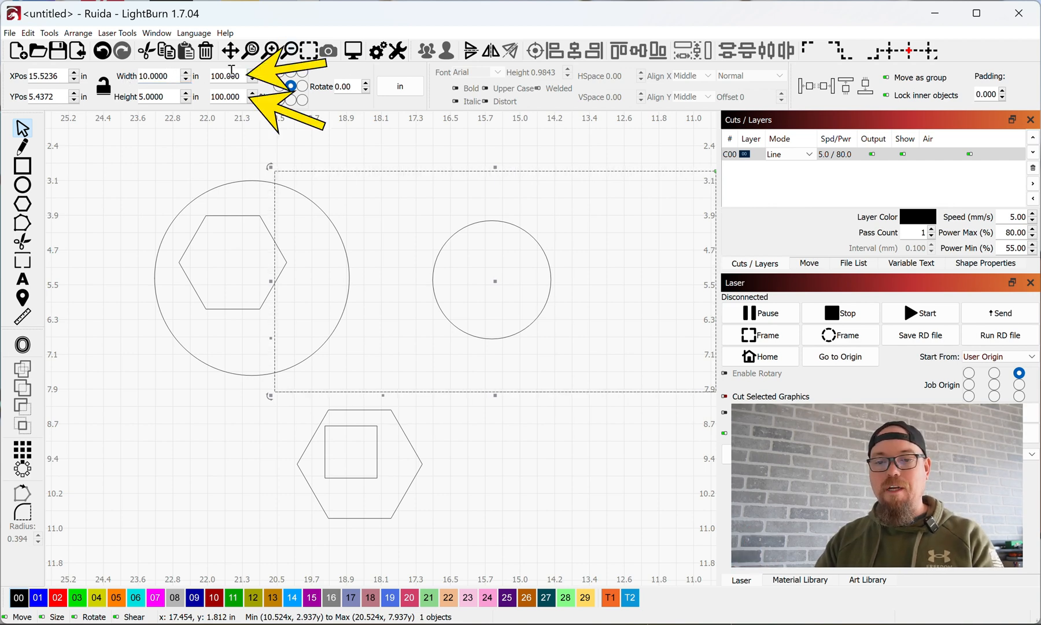
{"action": "mouse_move", "coordinate": [234, 112]}
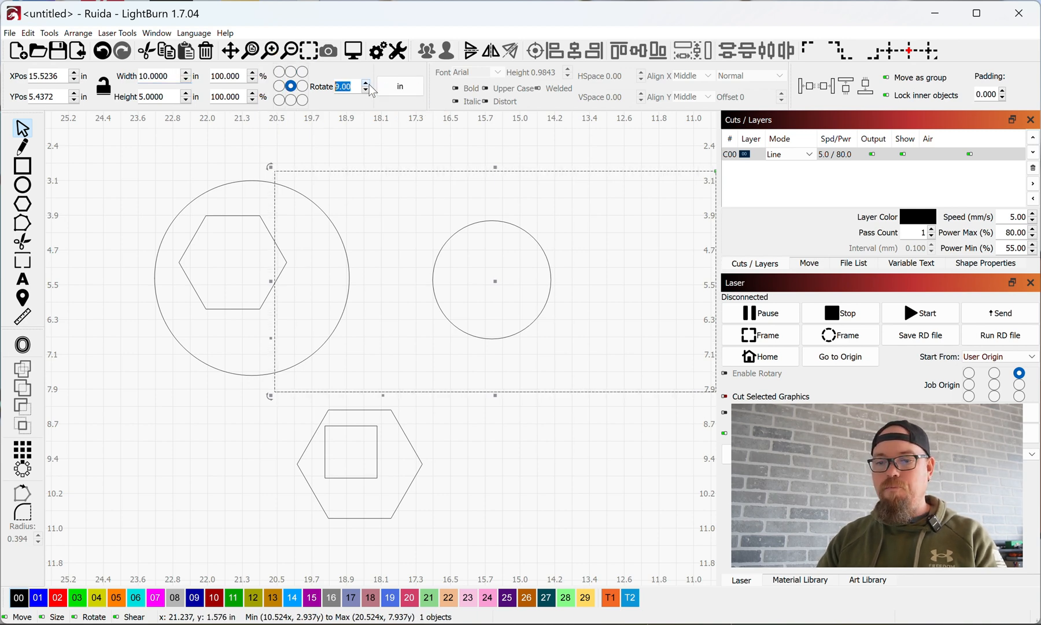
Undo the rotation and stretch so the shape returns to a 5 by 5 inch square
{"action": "key", "text": "ctrl+z"}
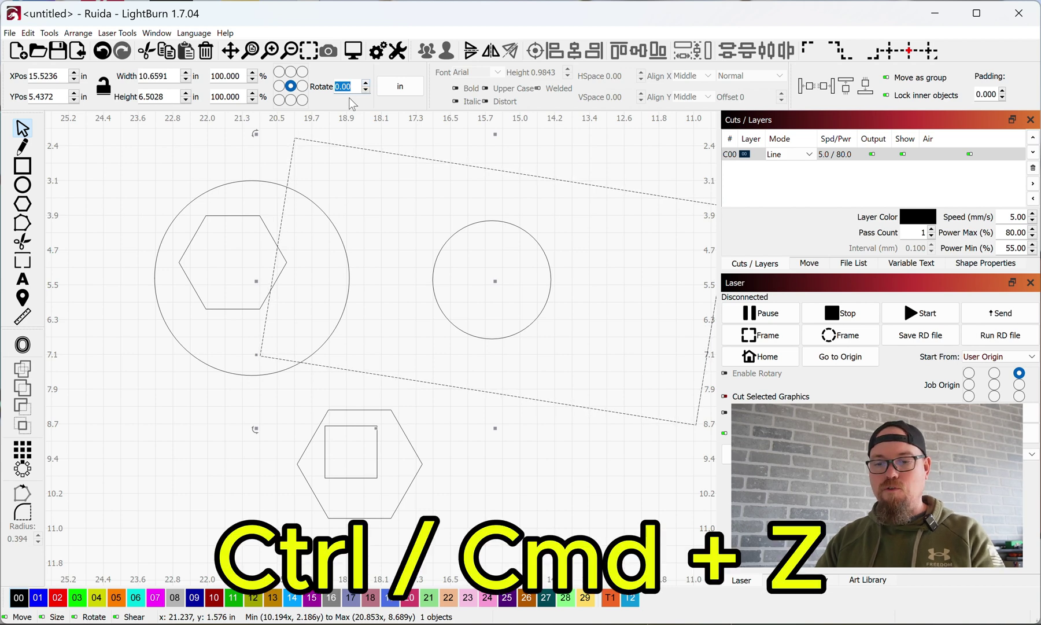
{"action": "key", "text": "ctrl+z"}
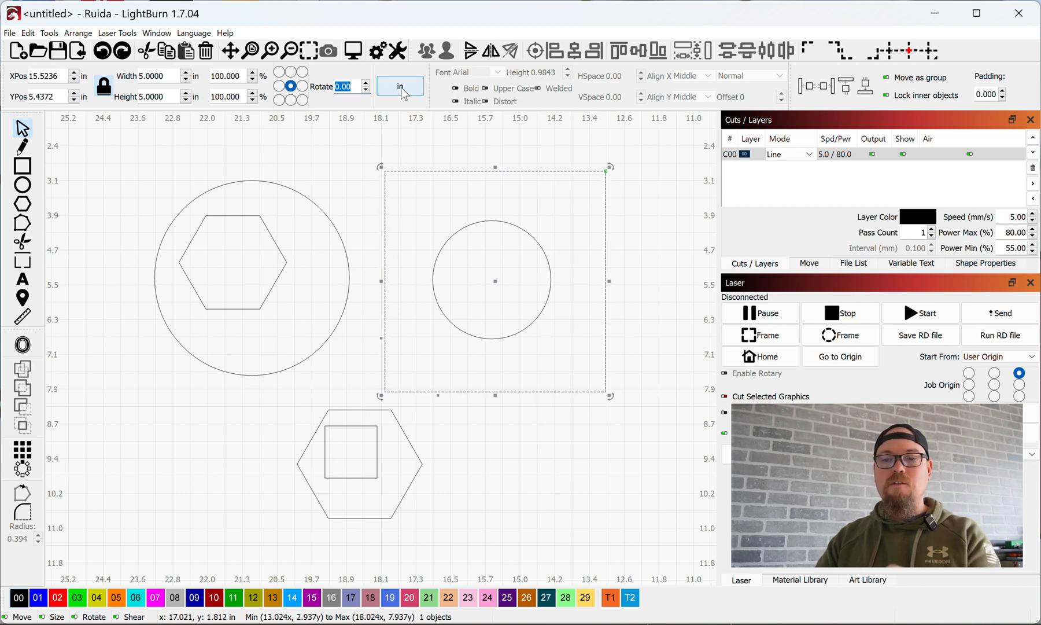
Toggle the measurement units to millimetres and back to inches
{"action": "left_click", "coordinate": [399, 86]}
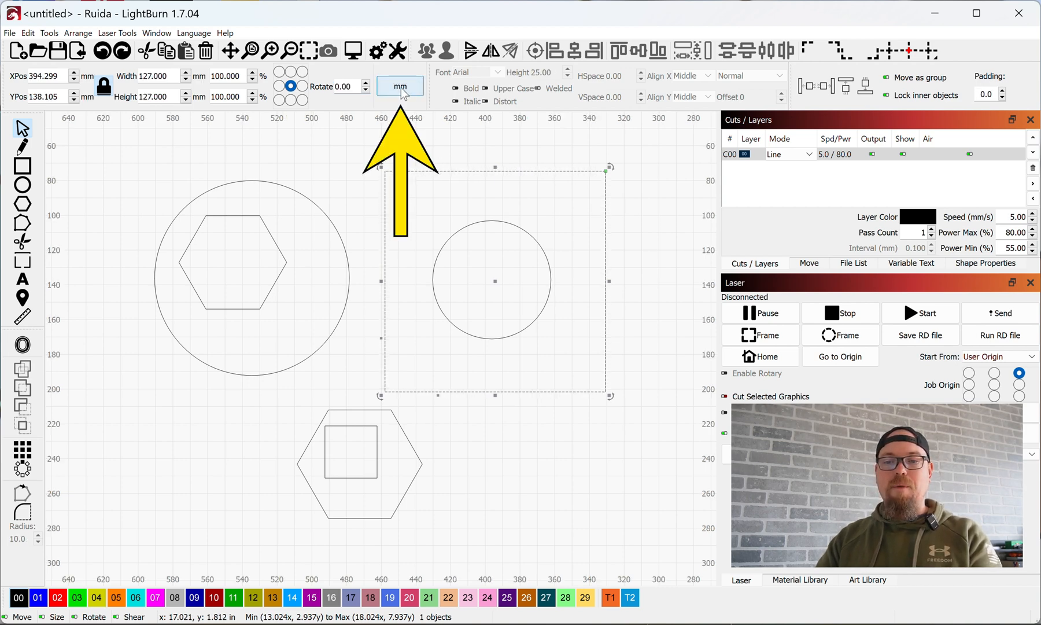
{"action": "left_click", "coordinate": [399, 86]}
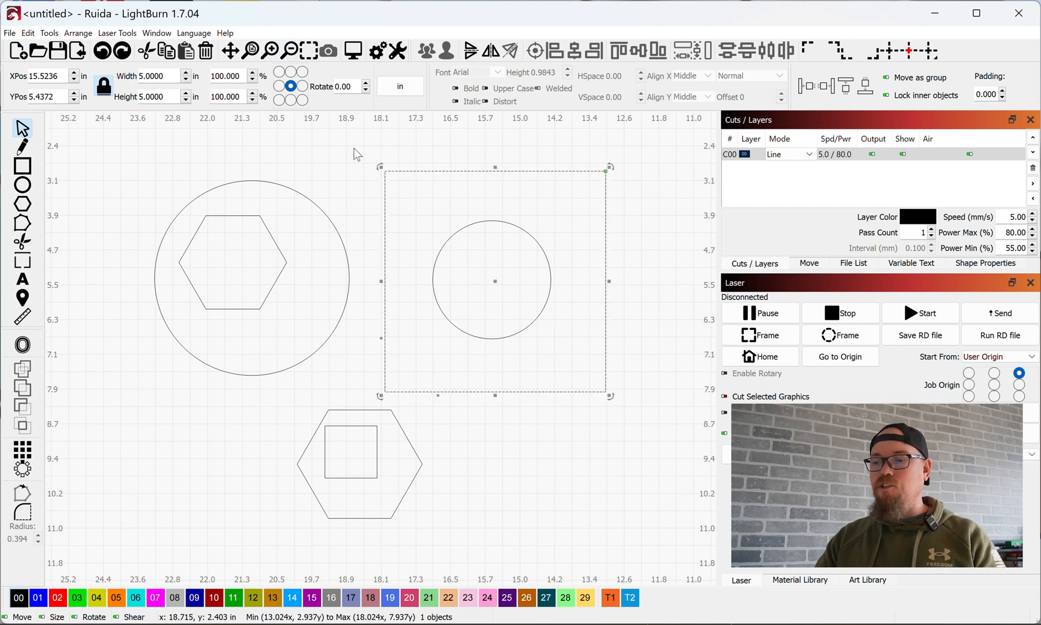
Show the Shape Properties panel for the selected 5-inch square
{"action": "left_click", "coordinate": [984, 263]}
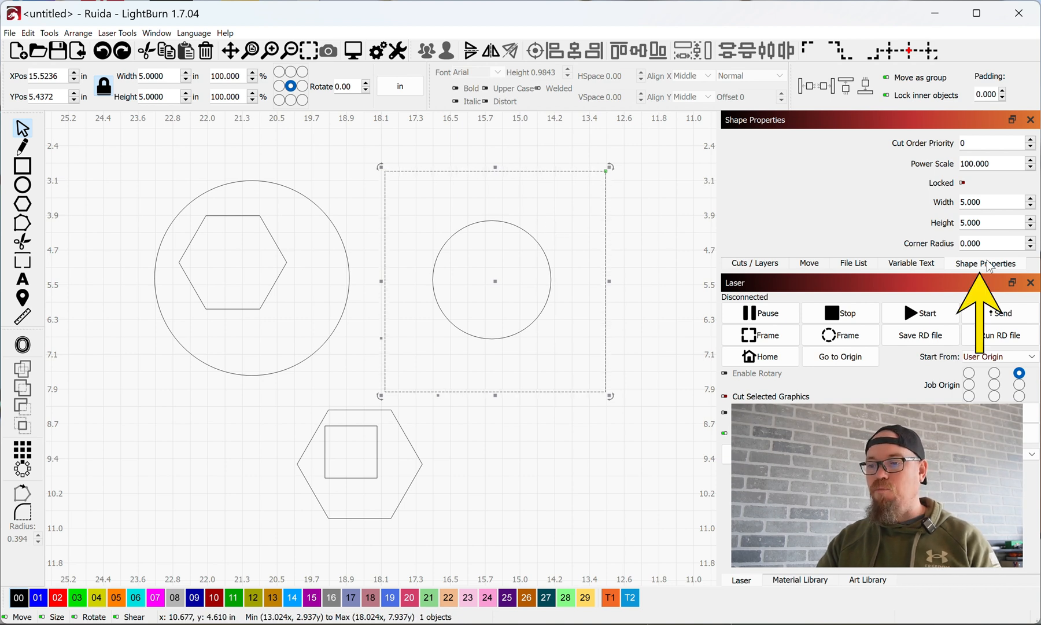
{"action": "mouse_move", "coordinate": [1035, 269]}
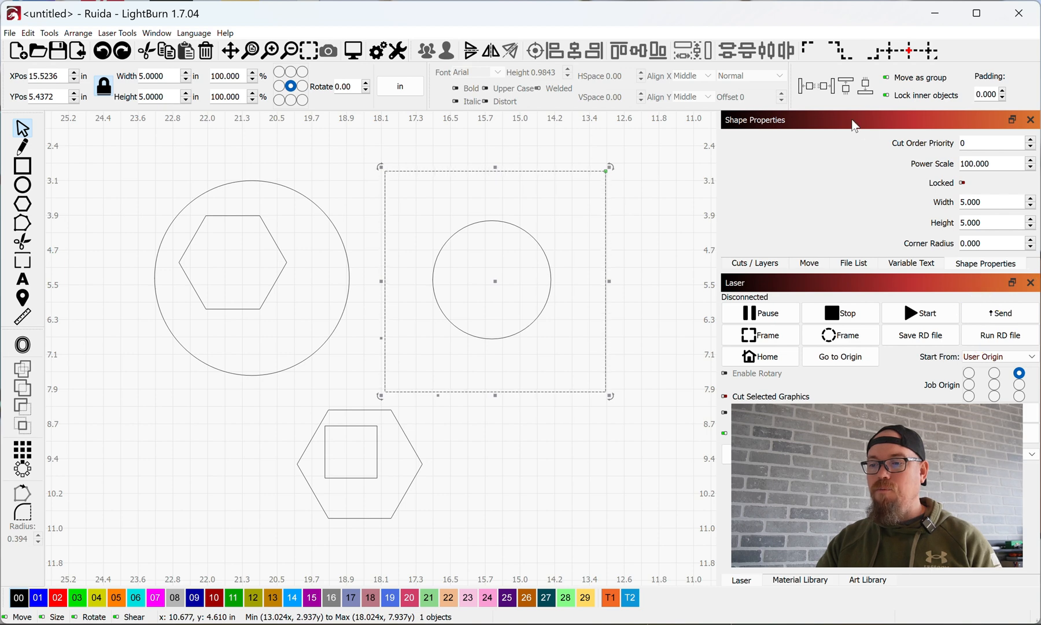
{"action": "left_click", "coordinate": [910, 262]}
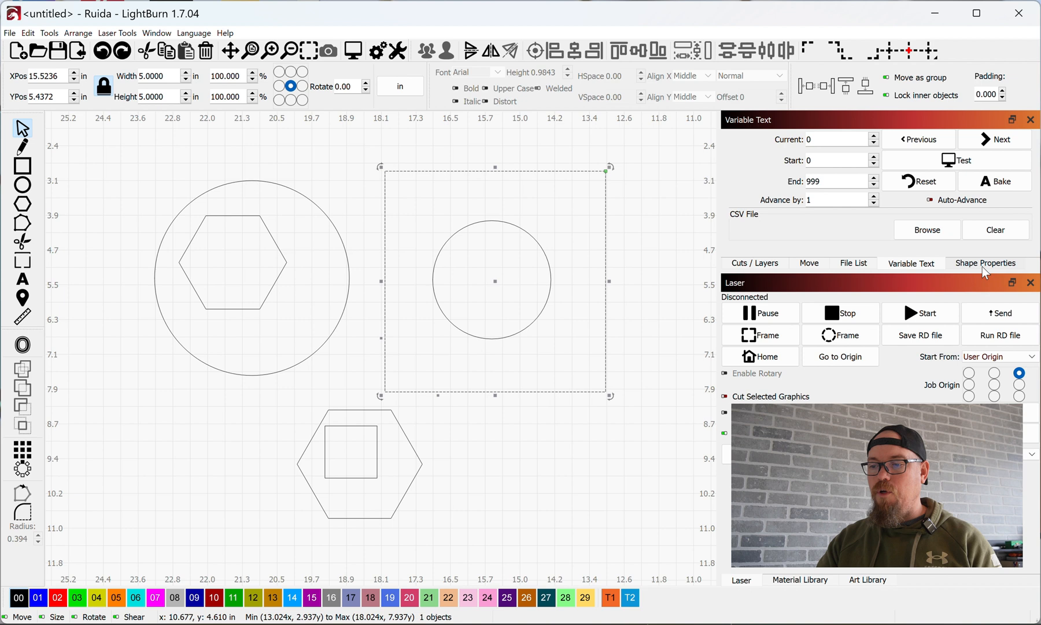
{"action": "left_click", "coordinate": [985, 262]}
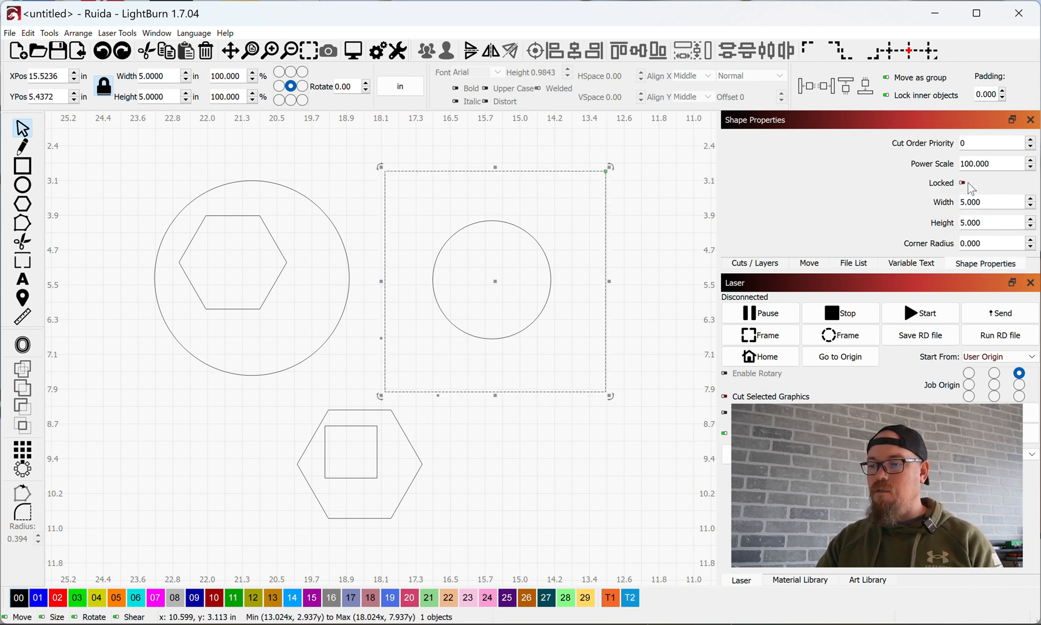
Set the square's corner radius to 1.000, reset it to 0, then raise it again
{"action": "left_click", "coordinate": [995, 243]}
{"action": "type", "text": "1.000"}
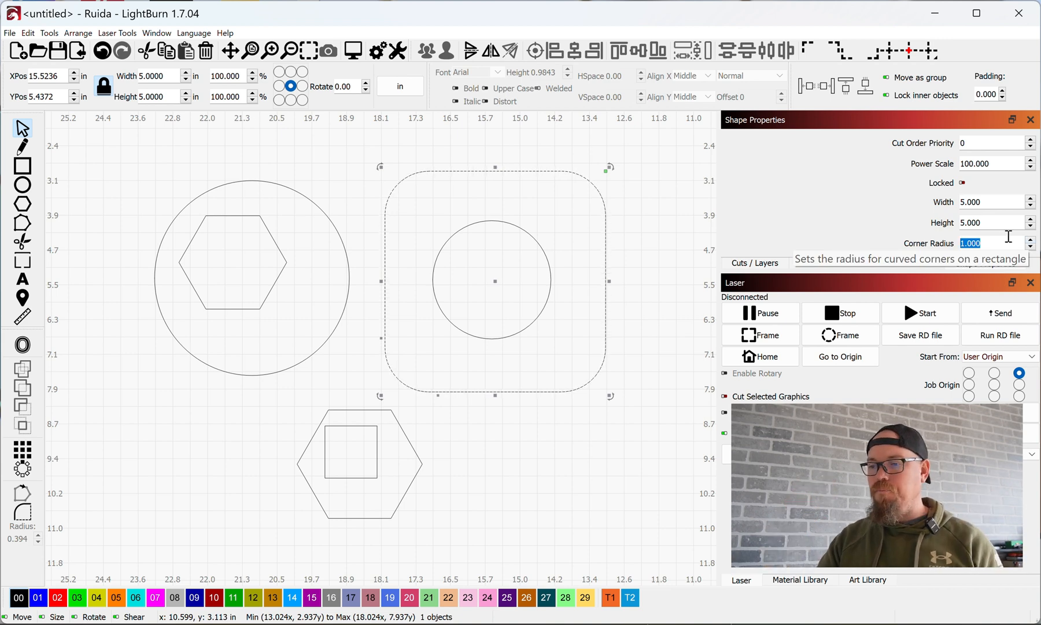
{"action": "left_click", "coordinate": [1030, 246]}
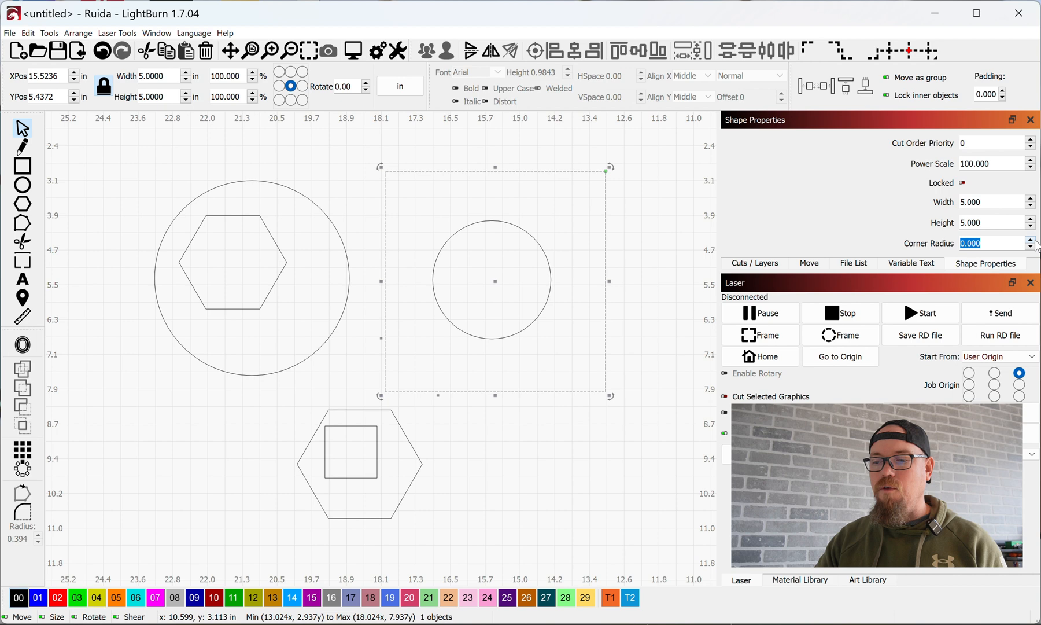
{"action": "left_click", "coordinate": [754, 263]}
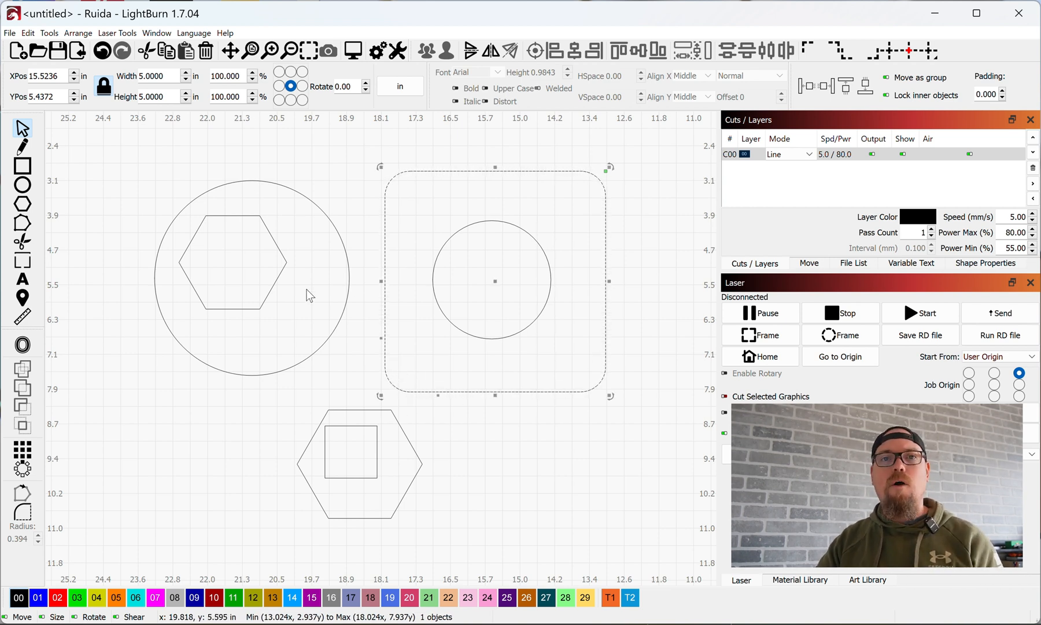
{"action": "mouse_move", "coordinate": [315, 277]}
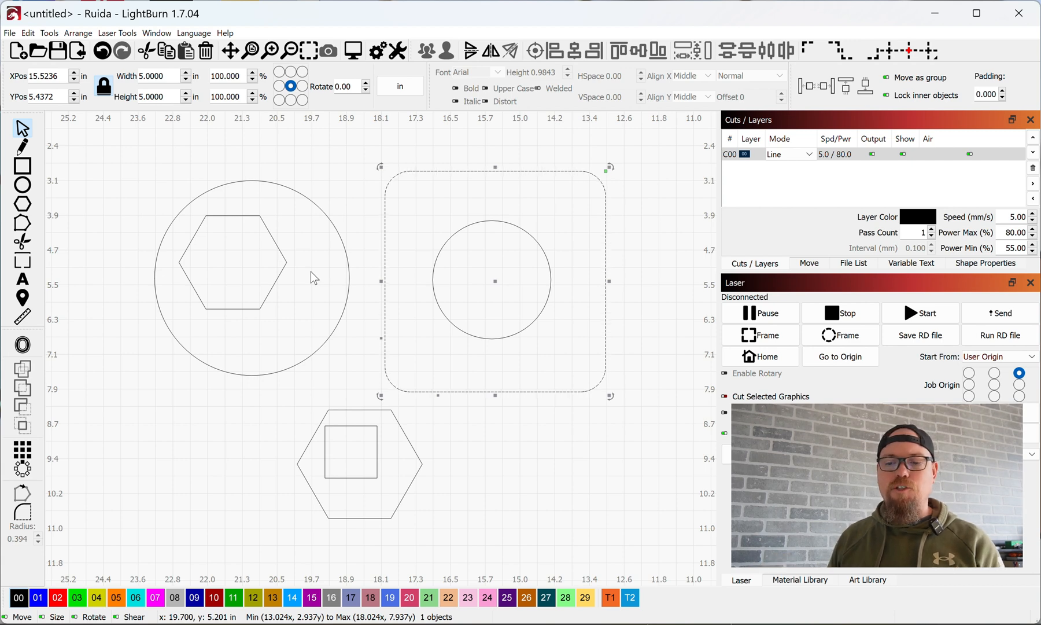
{"action": "mouse_move", "coordinate": [298, 318]}
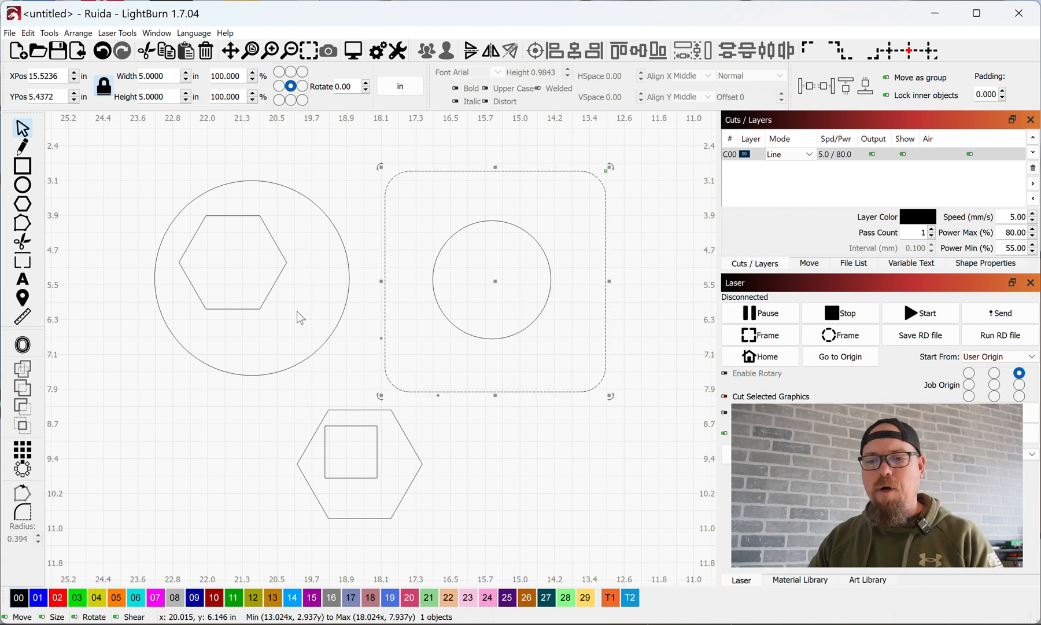
{"action": "mouse_move", "coordinate": [275, 241]}
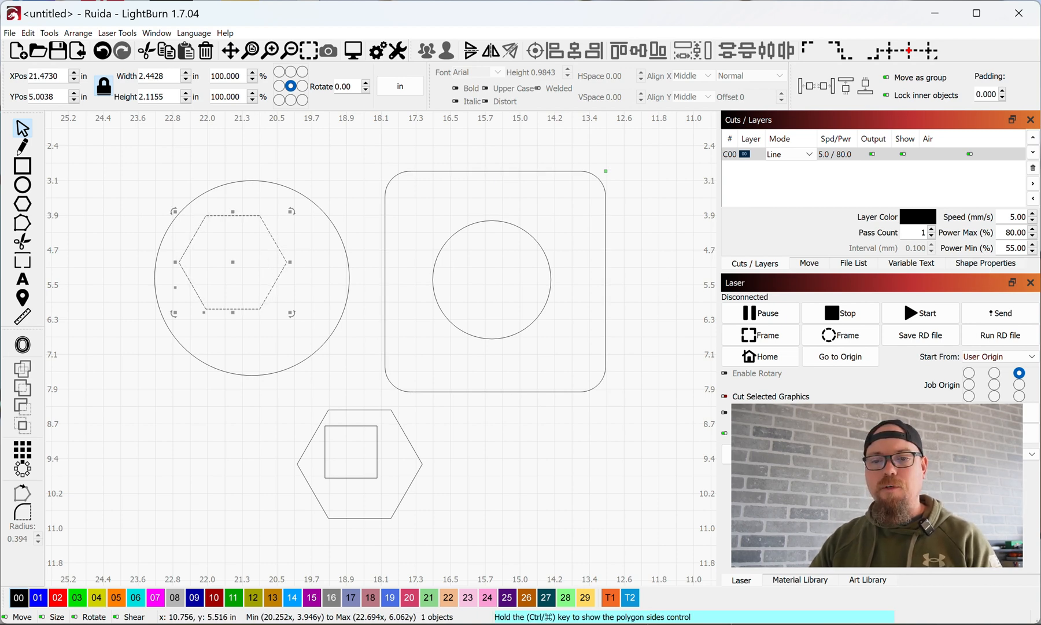
{"action": "mouse_move", "coordinate": [226, 122]}
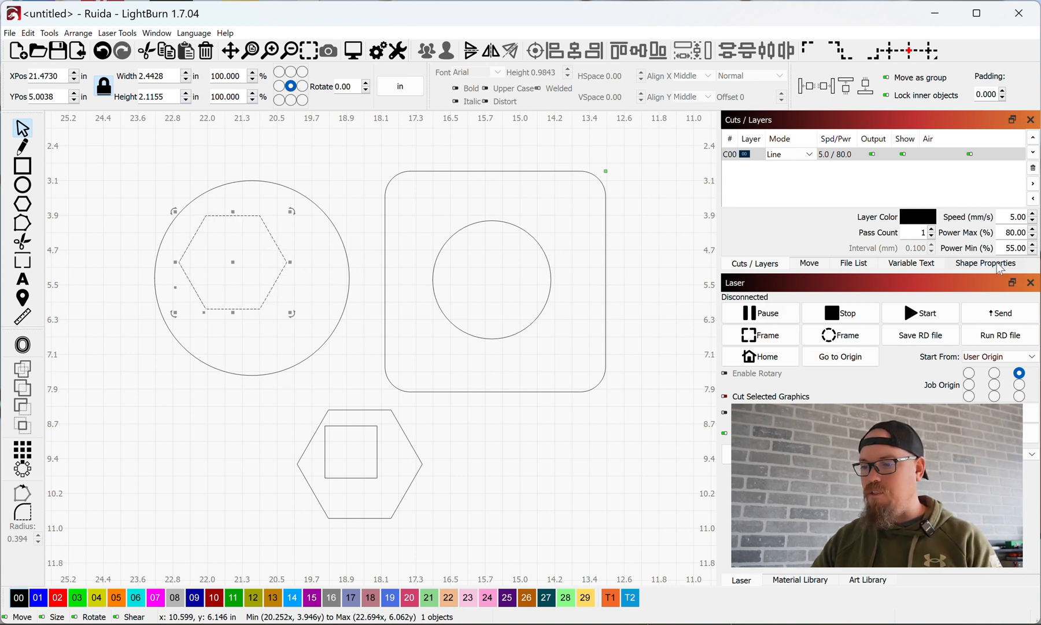
In Shape Properties, change the inner hexagon's side count to 3, 8, then back to 6
{"action": "left_click", "coordinate": [985, 262]}
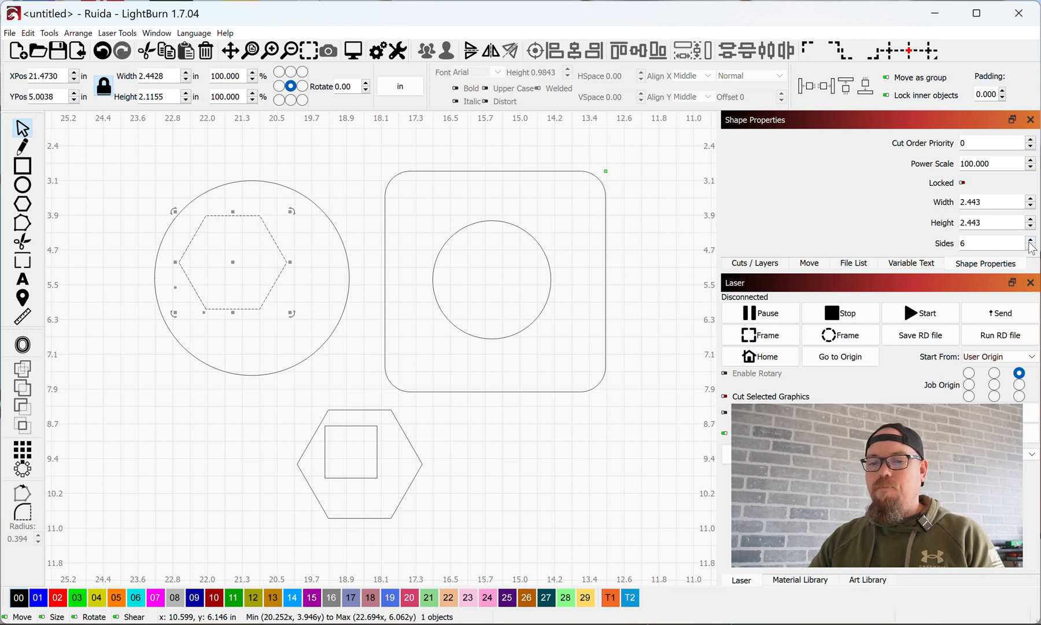
{"action": "triple_click", "coordinate": [995, 243]}
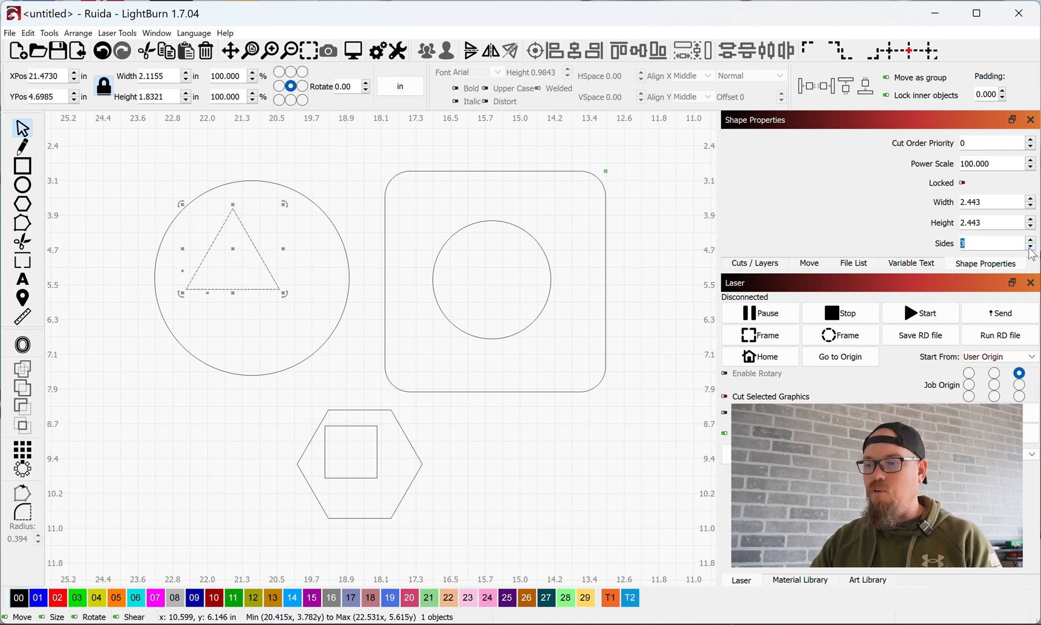
{"action": "left_click", "coordinate": [1030, 239]}
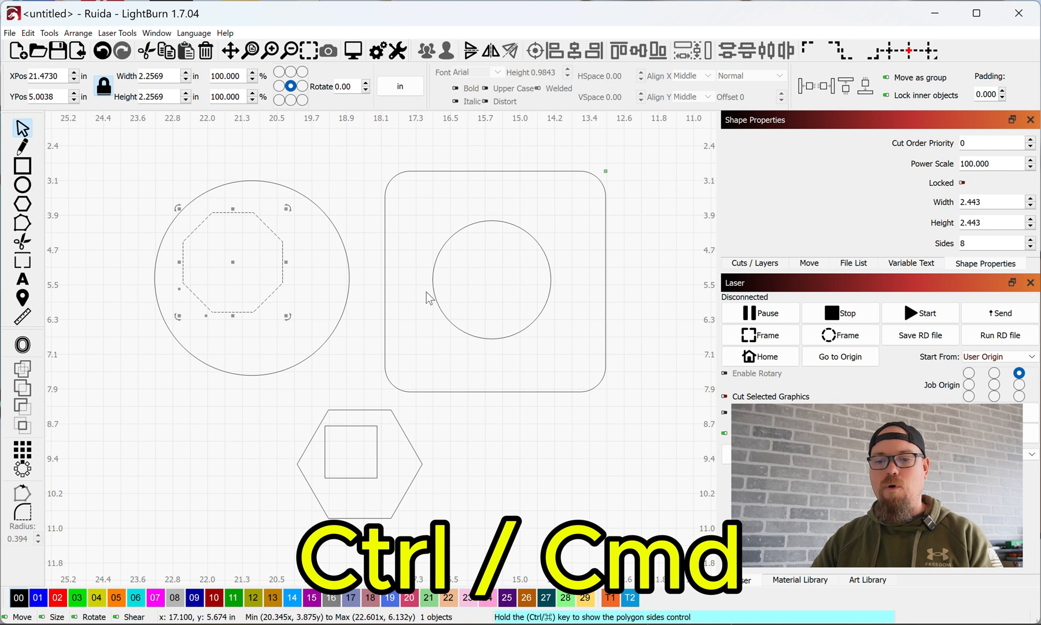
{"action": "mouse_move", "coordinate": [418, 394]}
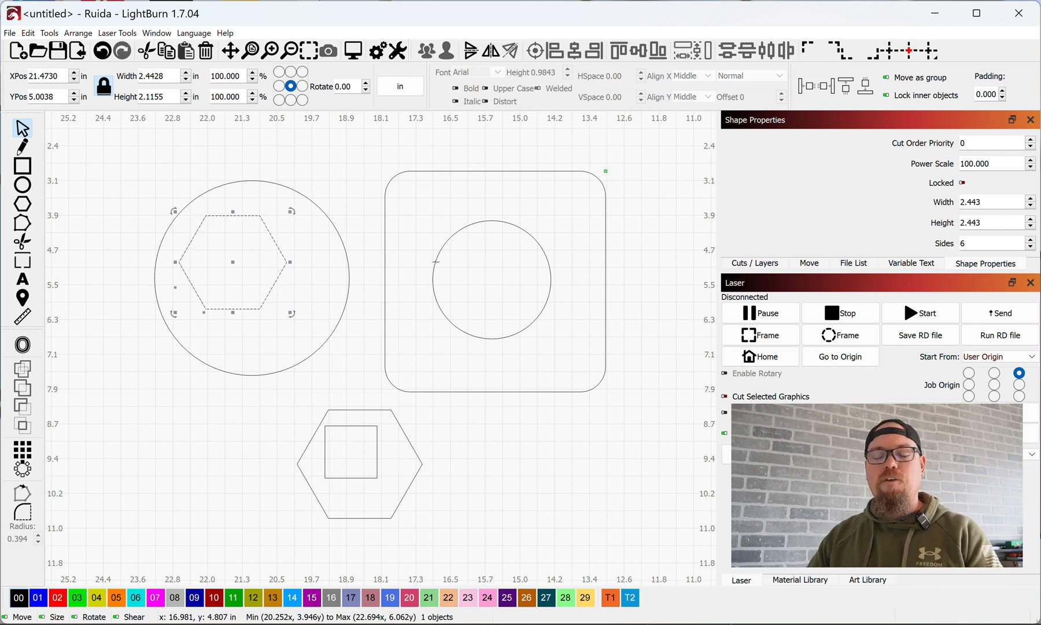
{"action": "mouse_move", "coordinate": [185, 291]}
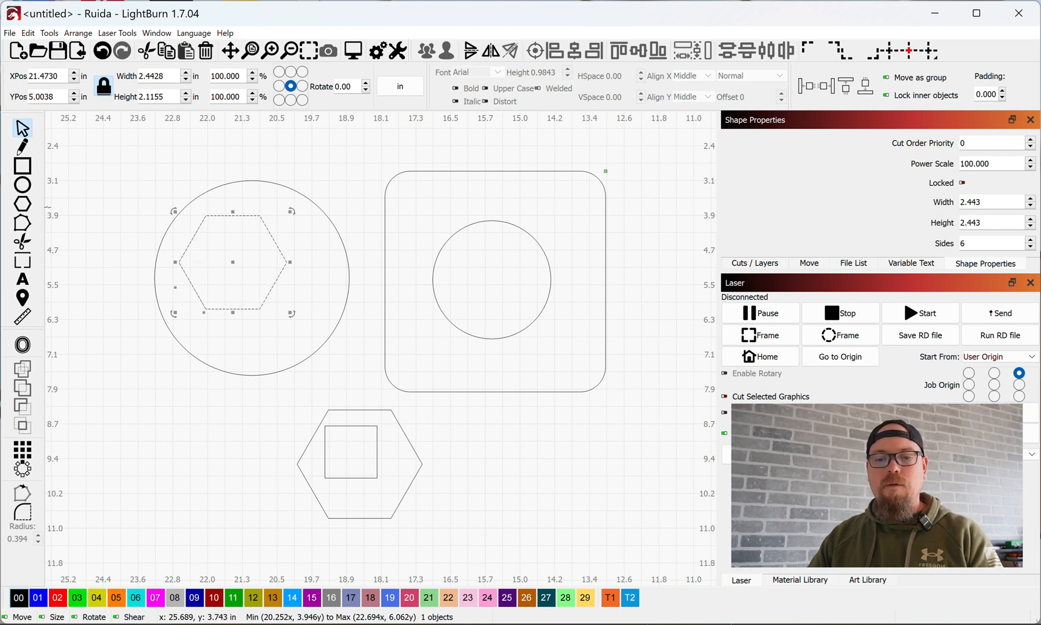
{"action": "left_click", "coordinate": [20, 223]}
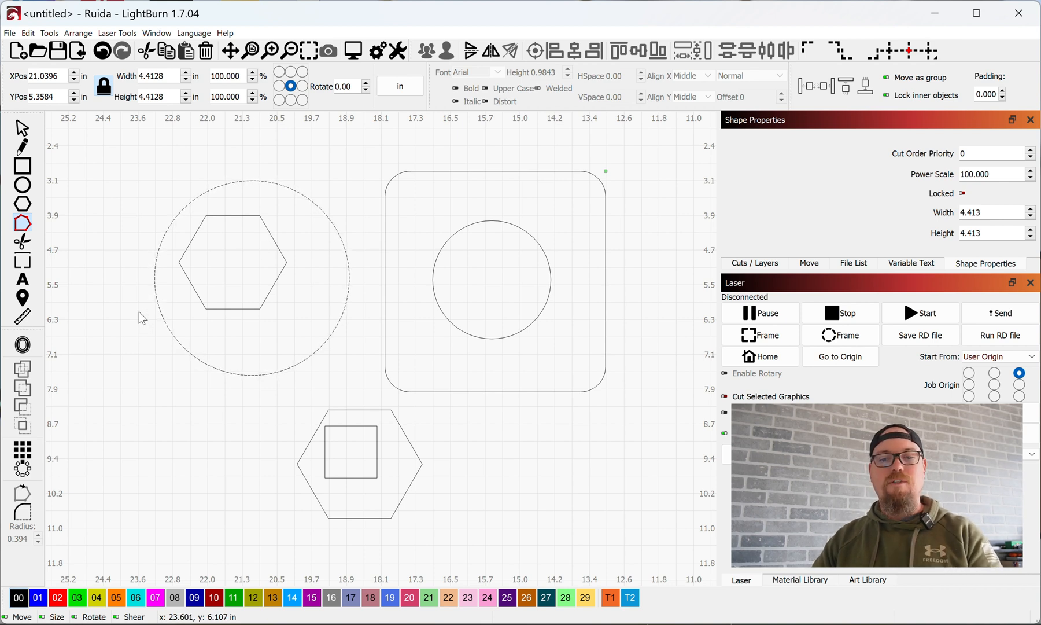
{"action": "mouse_move", "coordinate": [166, 269]}
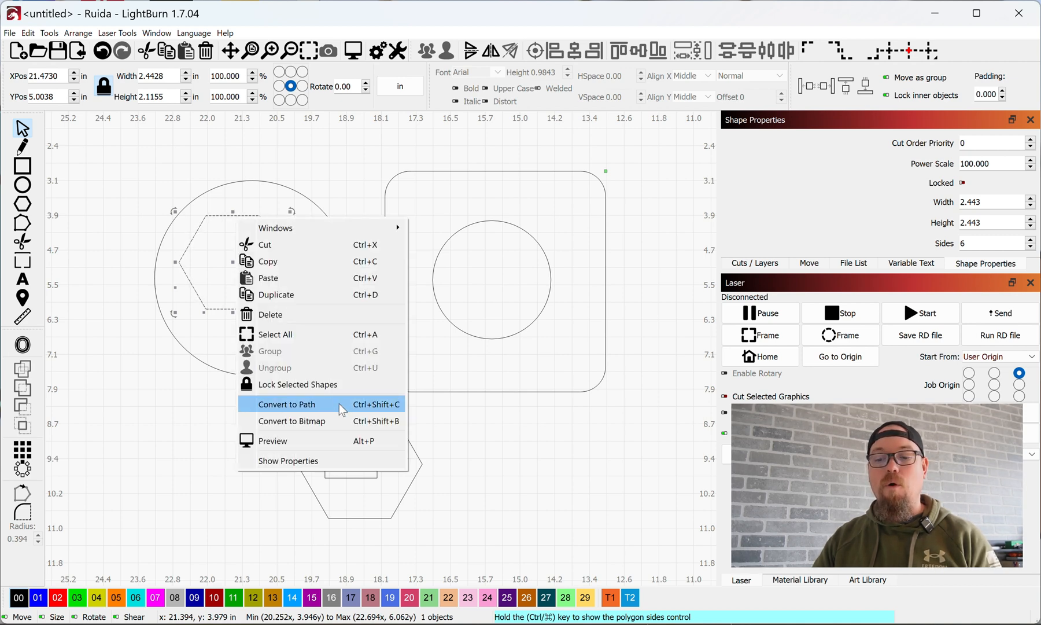
Convert the inner hexagon into a plain path via Convert to Path
{"action": "left_click", "coordinate": [286, 404]}
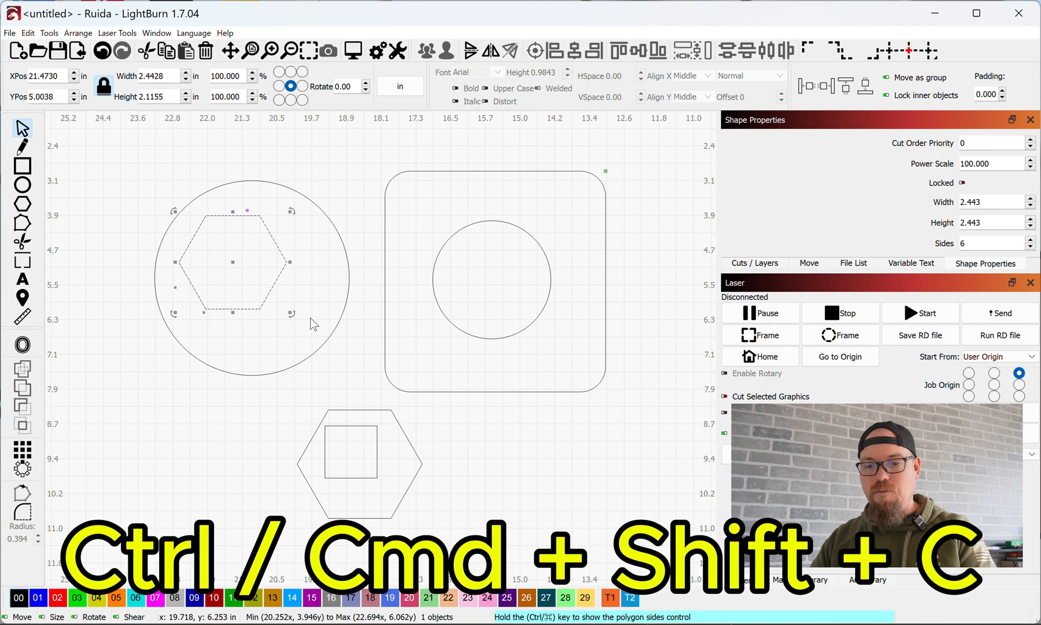